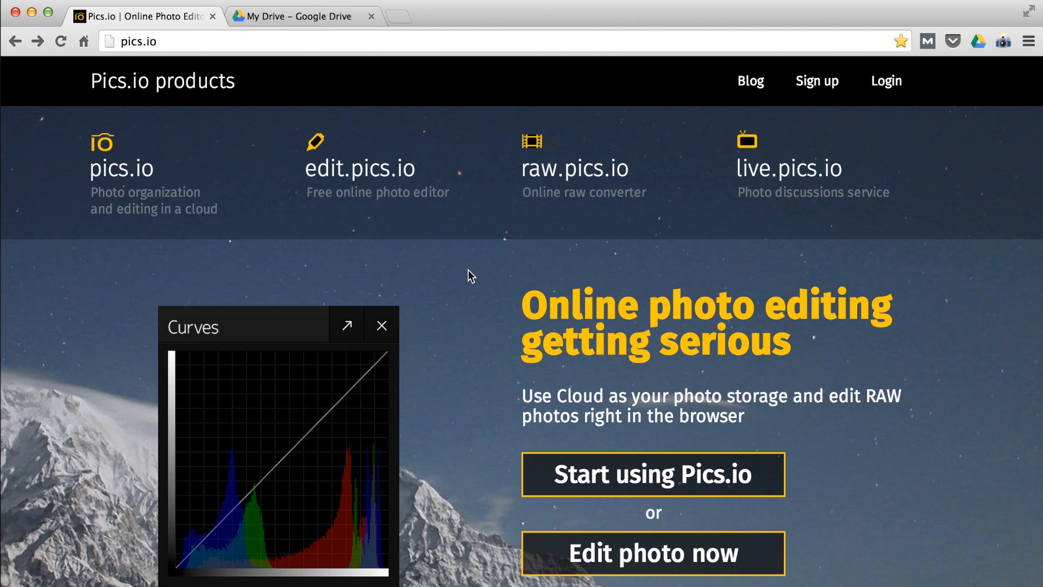
{"action": "mouse_move", "coordinate": [222, 247]}
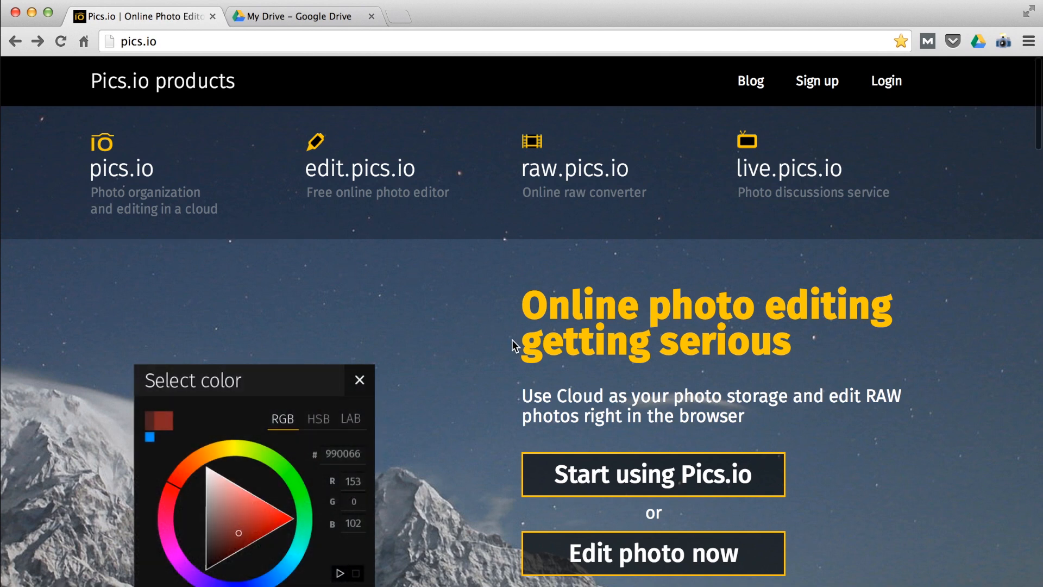
- Create a Pics.io account named Konstantin with an email address and password
{"action": "scroll", "scroll_direction": "down", "scroll_amount": 3}
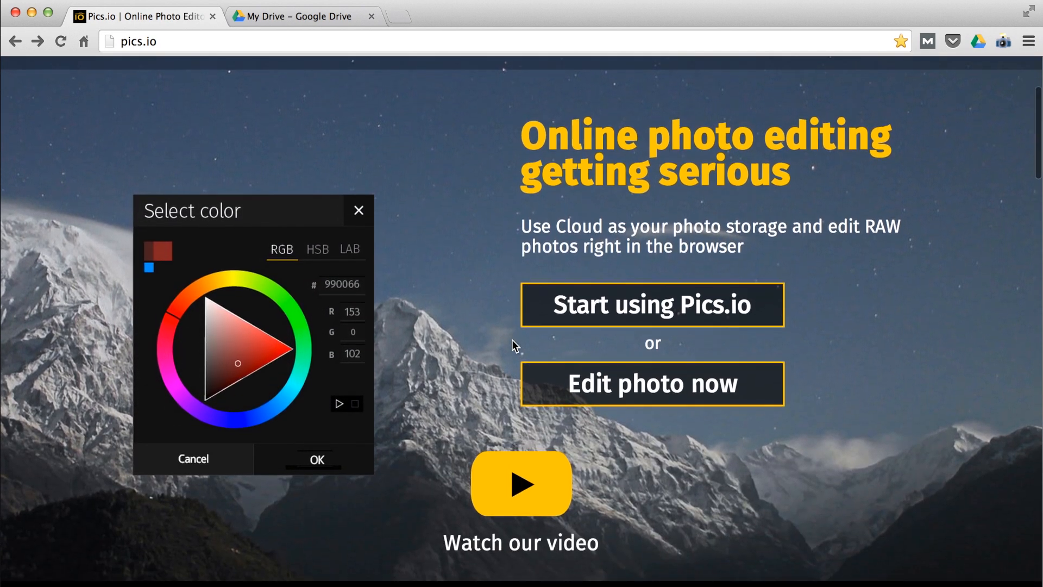
{"action": "left_click", "coordinate": [358, 210]}
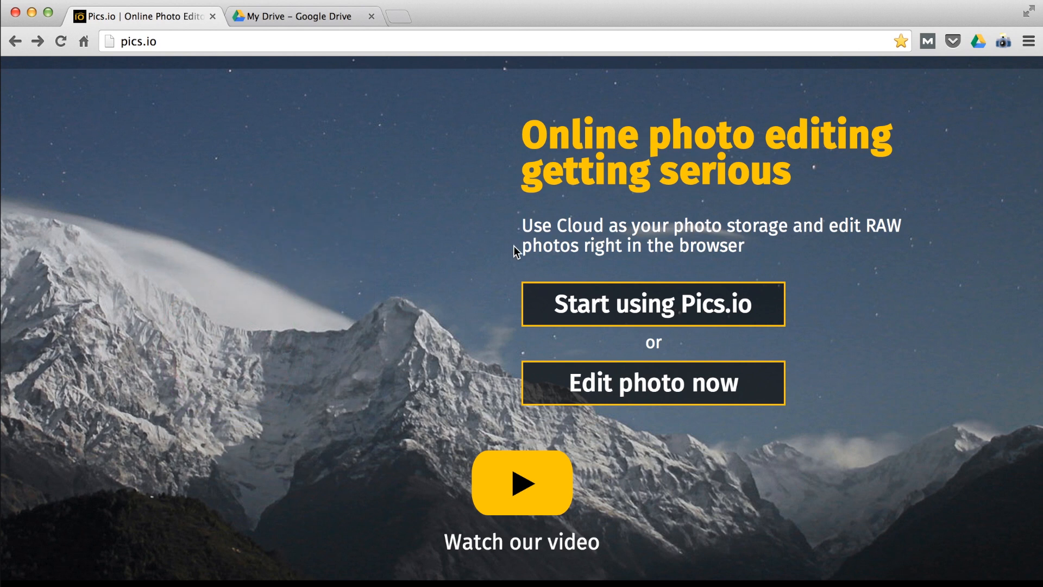
{"action": "left_click", "coordinate": [653, 305]}
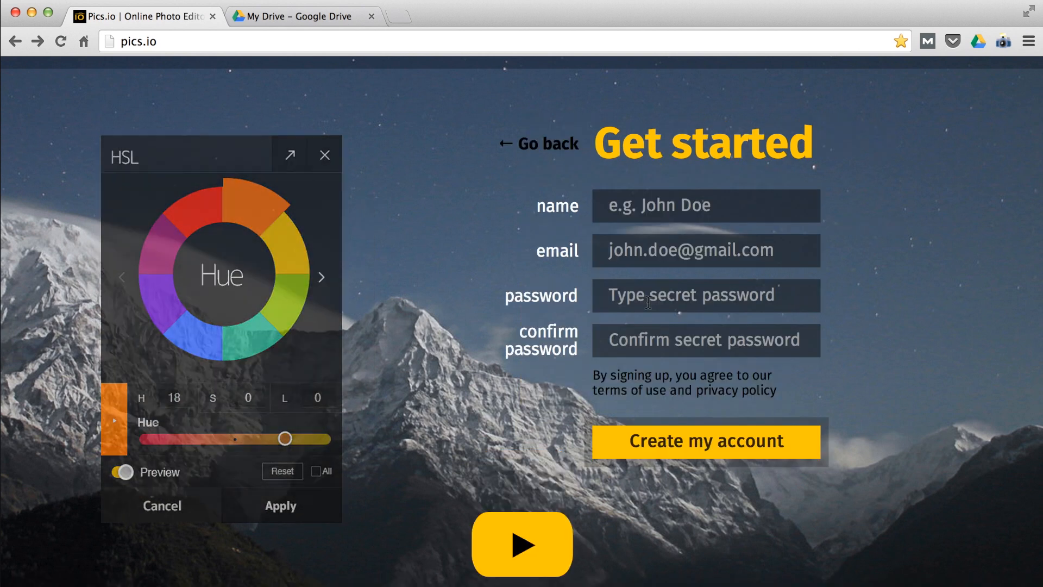
{"action": "type", "text": "Konstantin"}
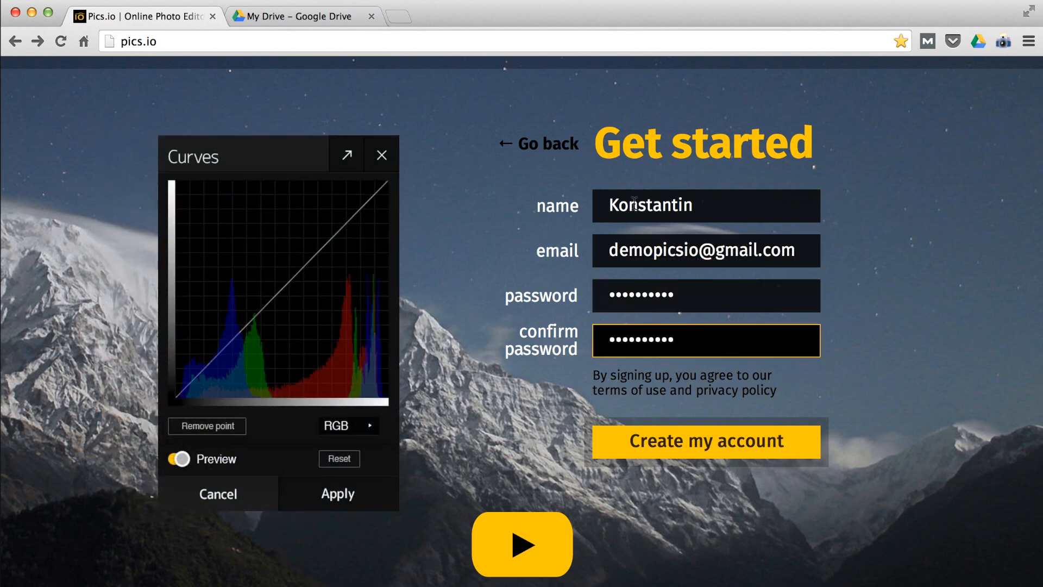
{"action": "left_click", "coordinate": [705, 441]}
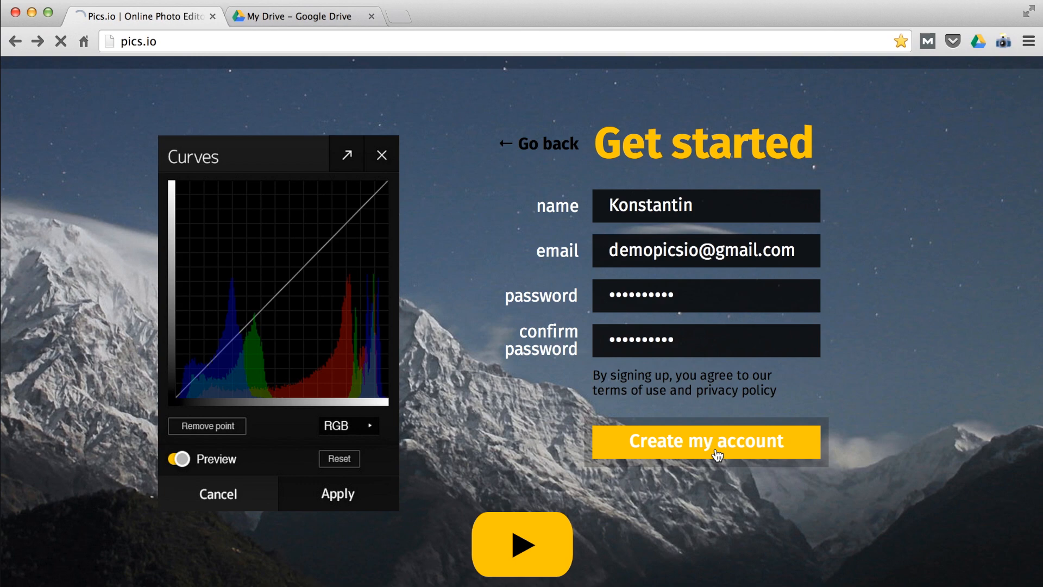
{"action": "left_click", "coordinate": [706, 441]}
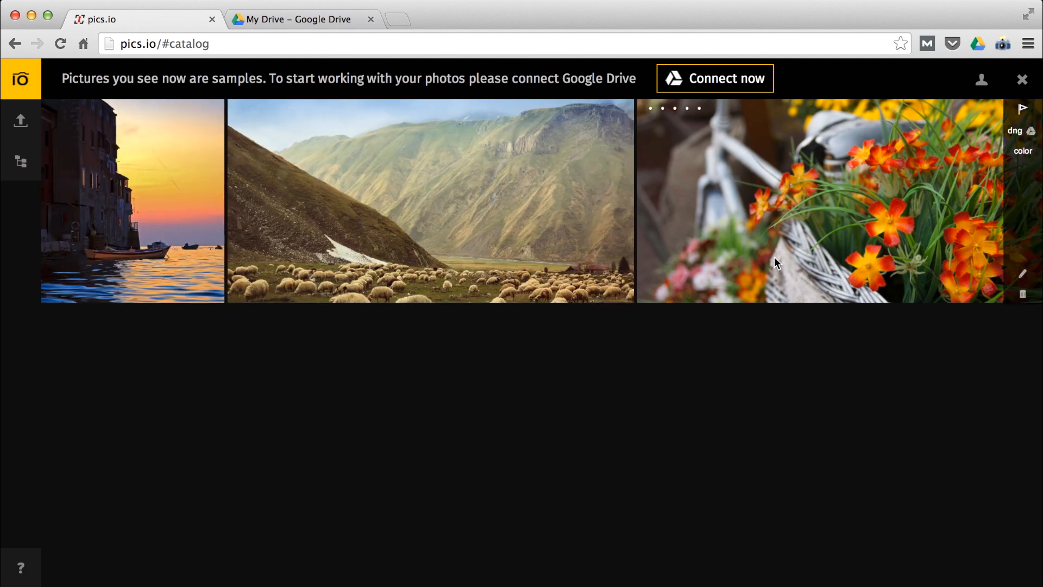
{"action": "mouse_move", "coordinate": [709, 118]}
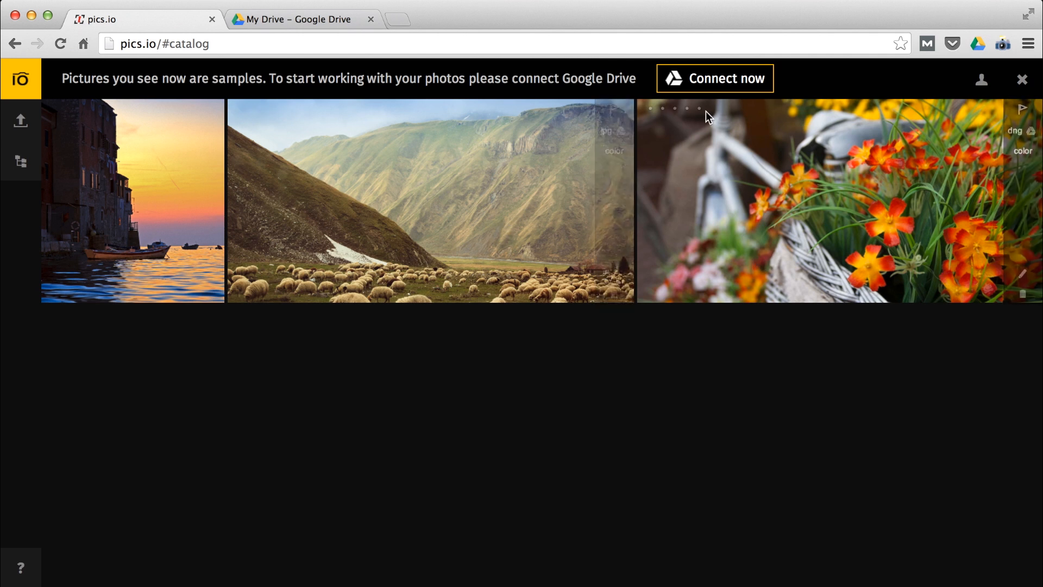
- Connect the catalog to Google Drive and accept Google's permission request
{"action": "left_click", "coordinate": [714, 79]}
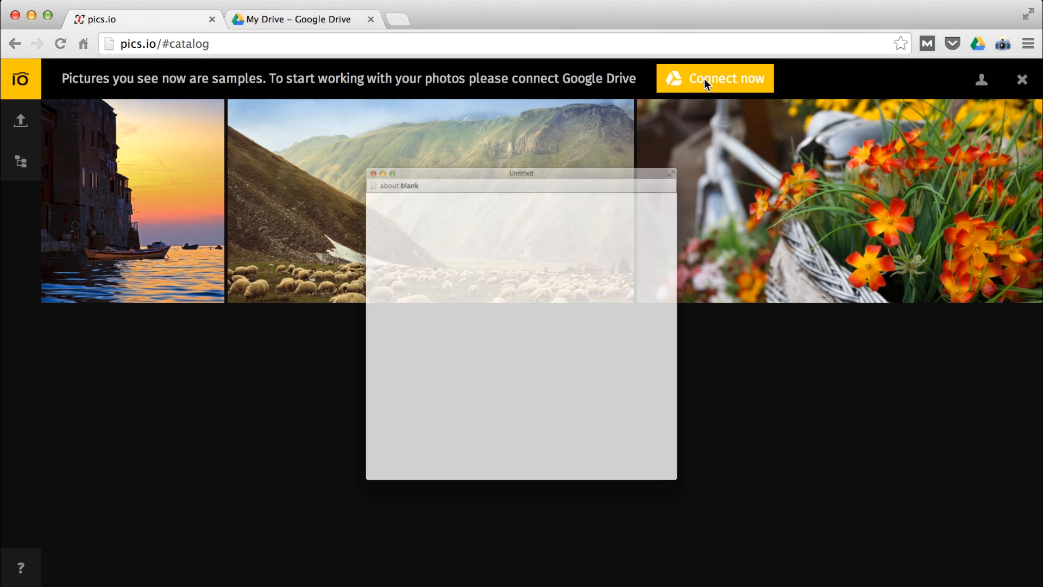
{"action": "left_click", "coordinate": [714, 79]}
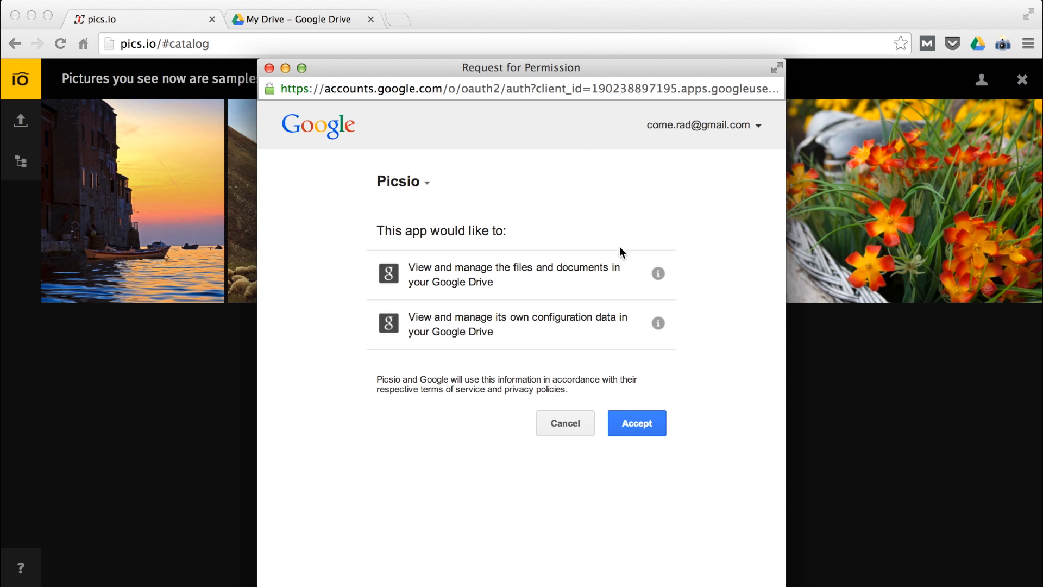
{"action": "left_click", "coordinate": [636, 423]}
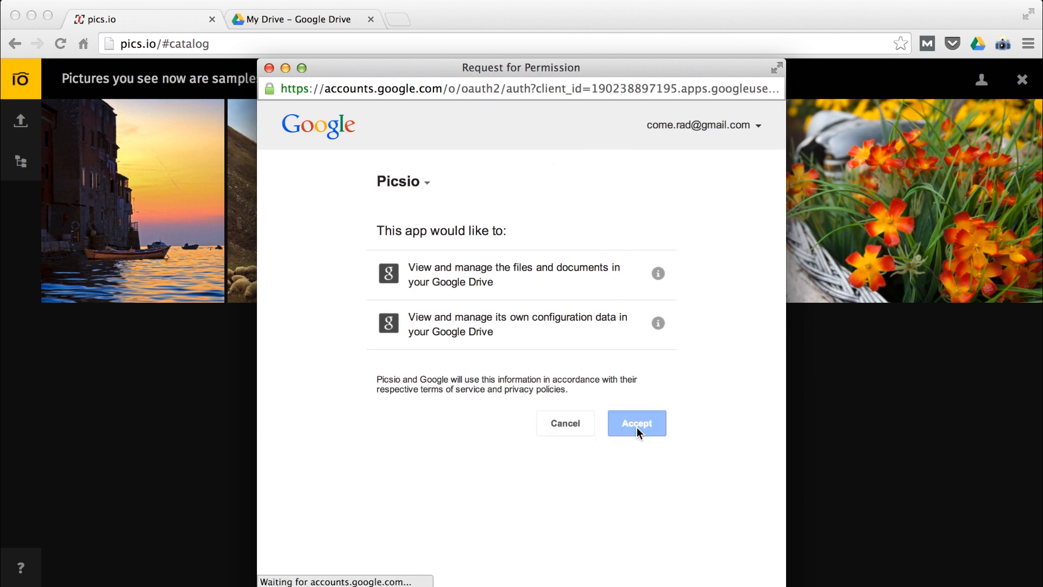
{"action": "left_click", "coordinate": [635, 423]}
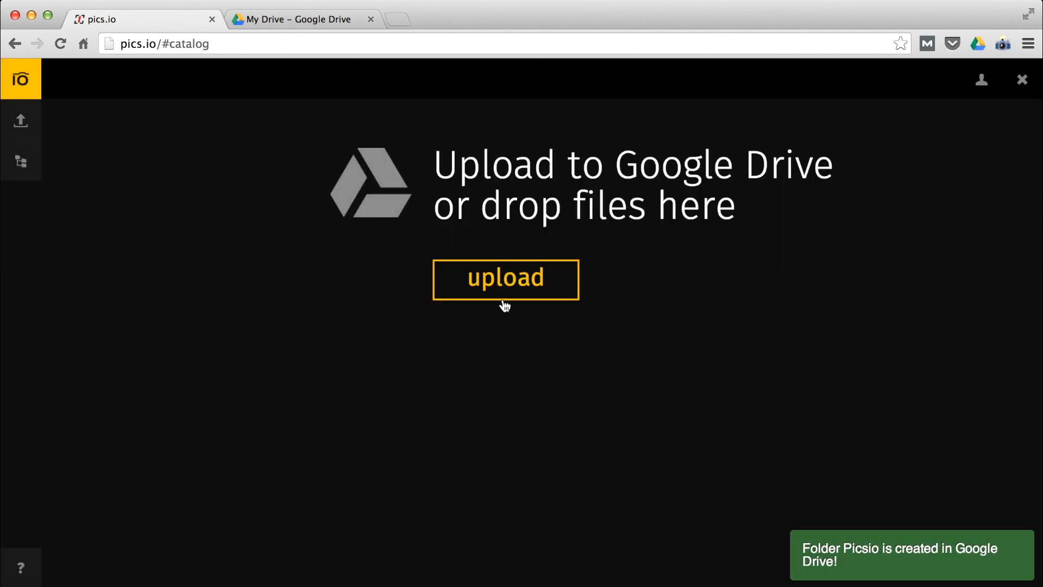
- Load the KyivTrip CR2 photos, IMG_0749.CR2 through the last CR2, into the uploader
{"action": "left_click", "coordinate": [505, 278]}
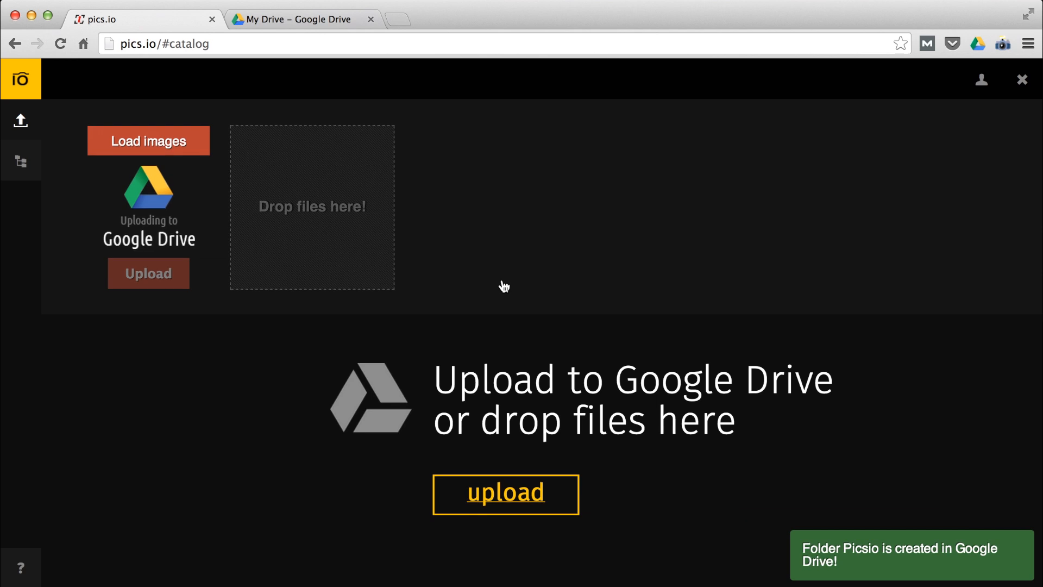
{"action": "left_click", "coordinate": [149, 140]}
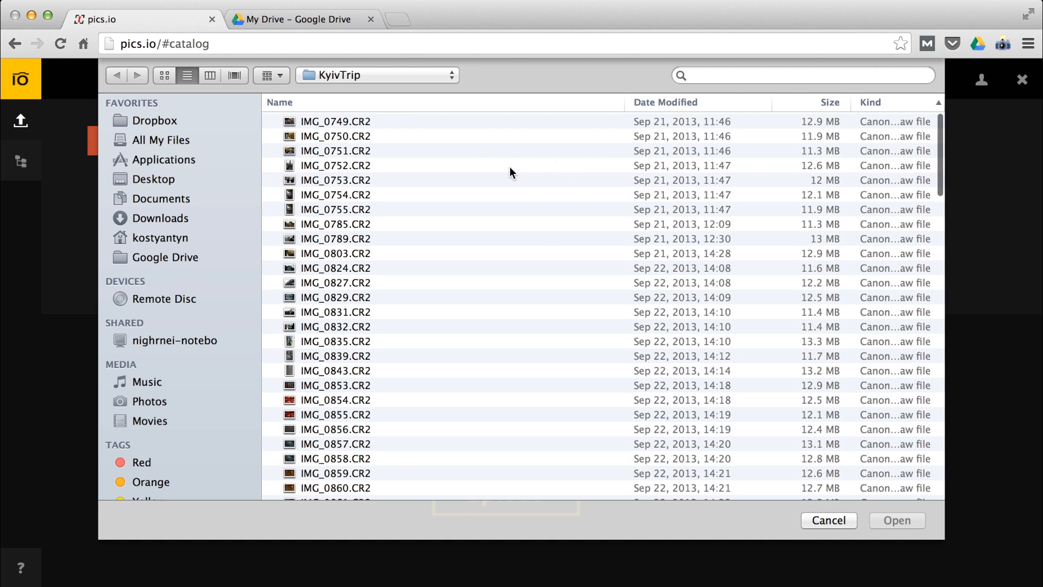
{"action": "left_click", "coordinate": [336, 121]}
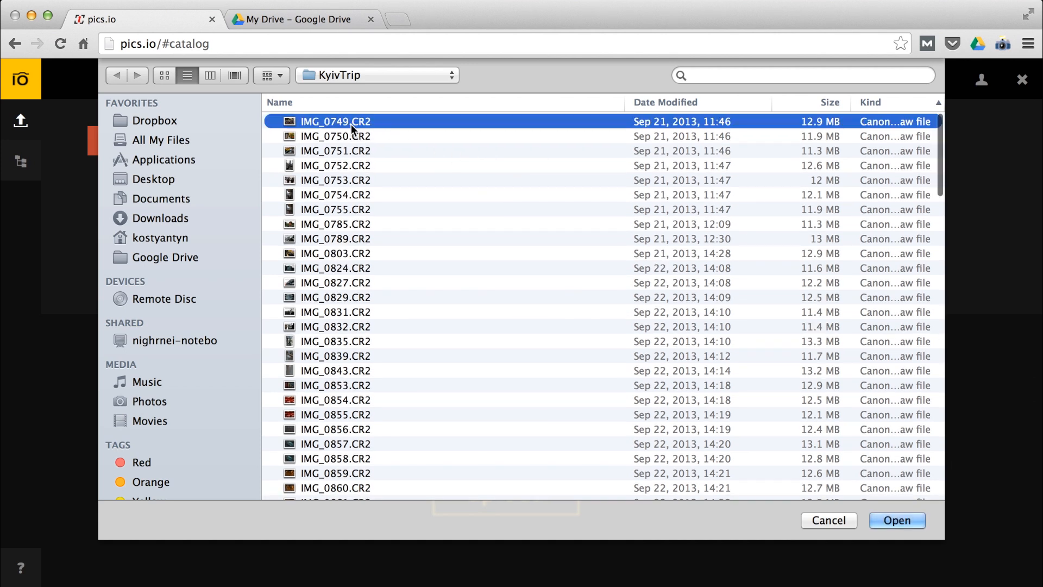
{"action": "scroll", "scroll_direction": "down", "scroll_amount": 3}
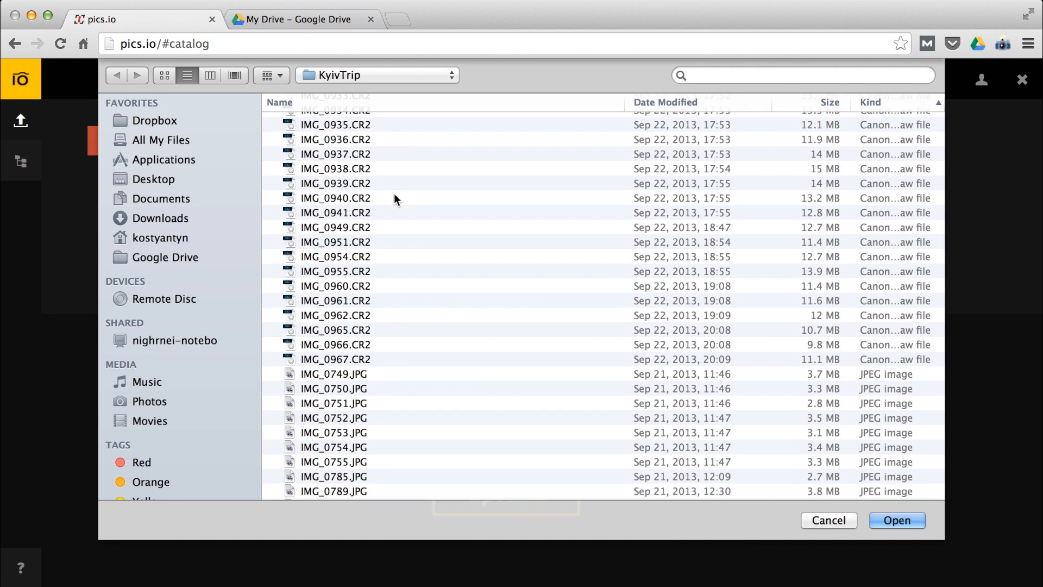
{"action": "scroll", "scroll_direction": "down", "scroll_amount": 3}
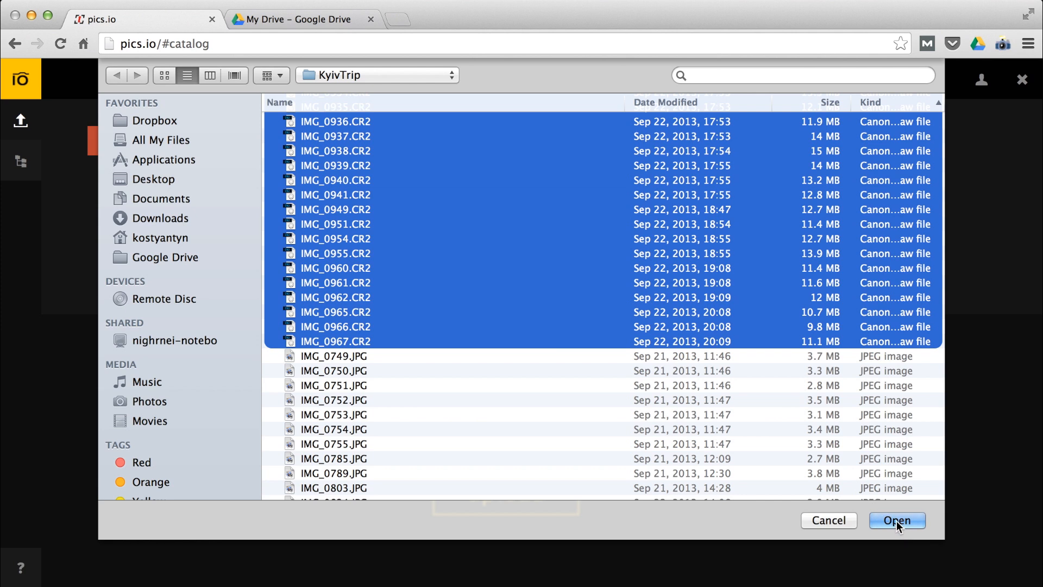
{"action": "left_click", "coordinate": [897, 520]}
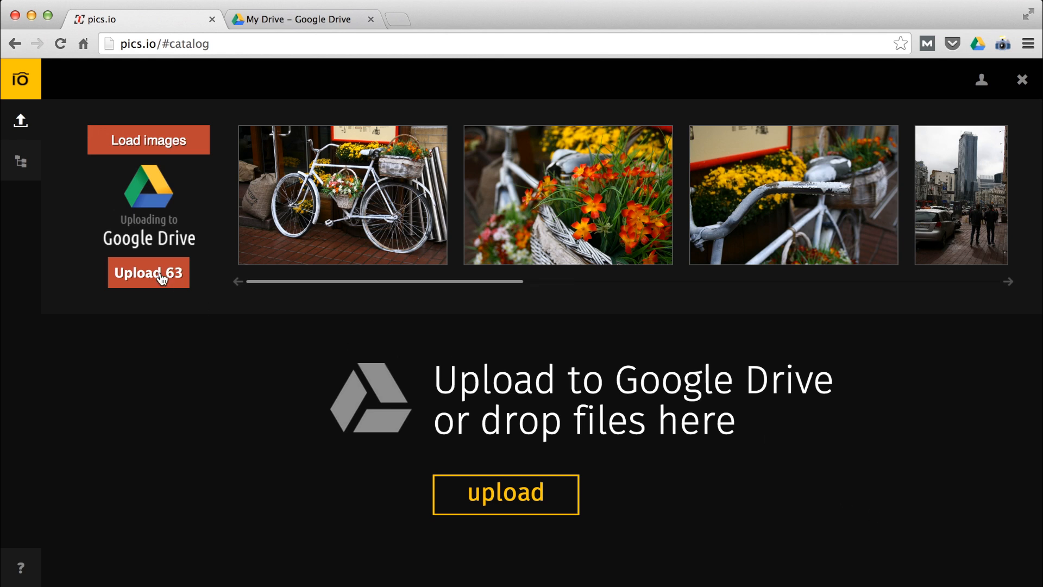
- Send the 63 queued KyivTrip photos to Google Drive with Upload 63
{"action": "left_click", "coordinate": [148, 273]}
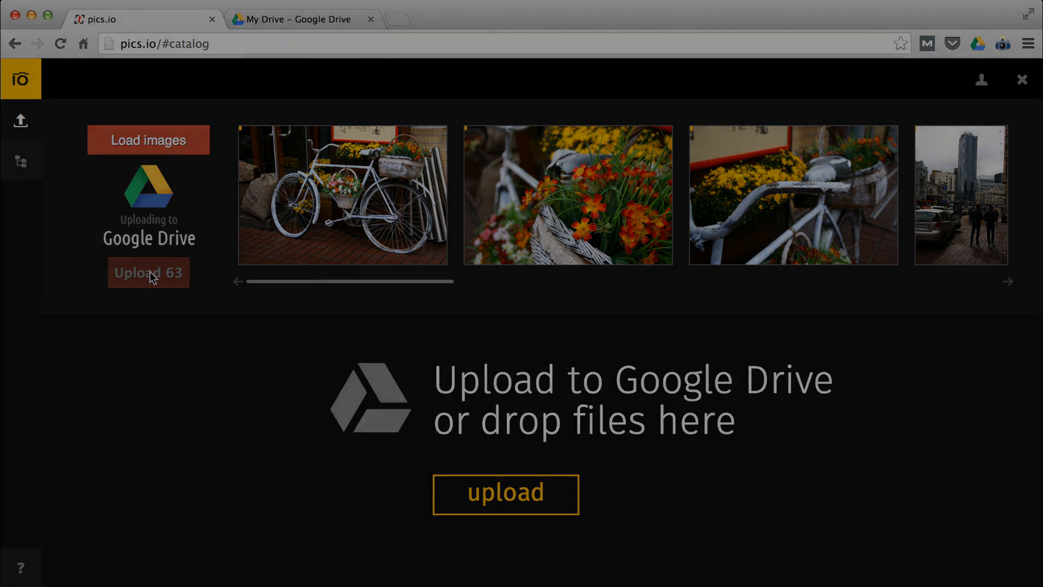
{"action": "left_click", "coordinate": [148, 273]}
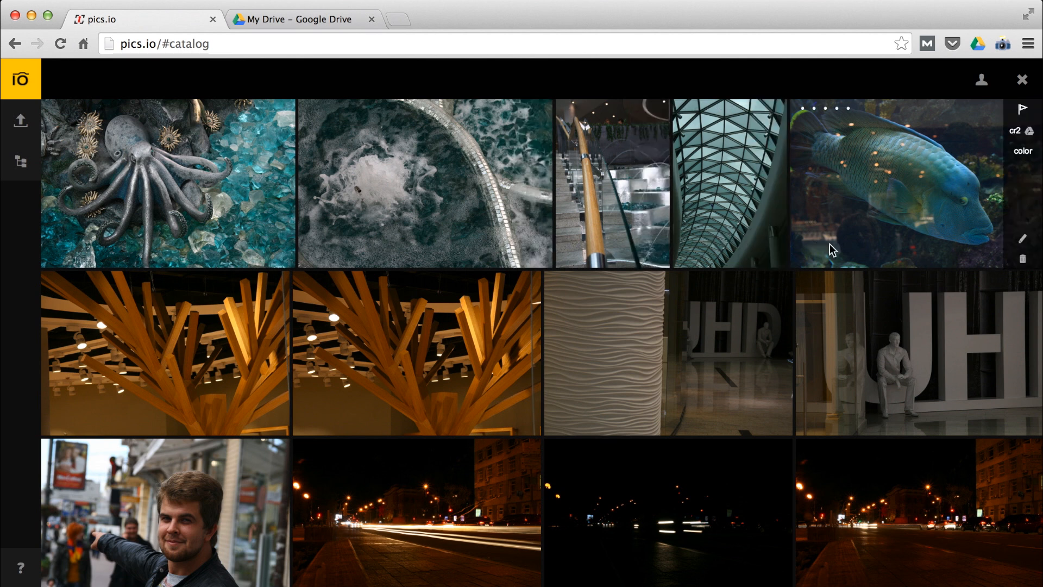
{"action": "mouse_move", "coordinate": [594, 363]}
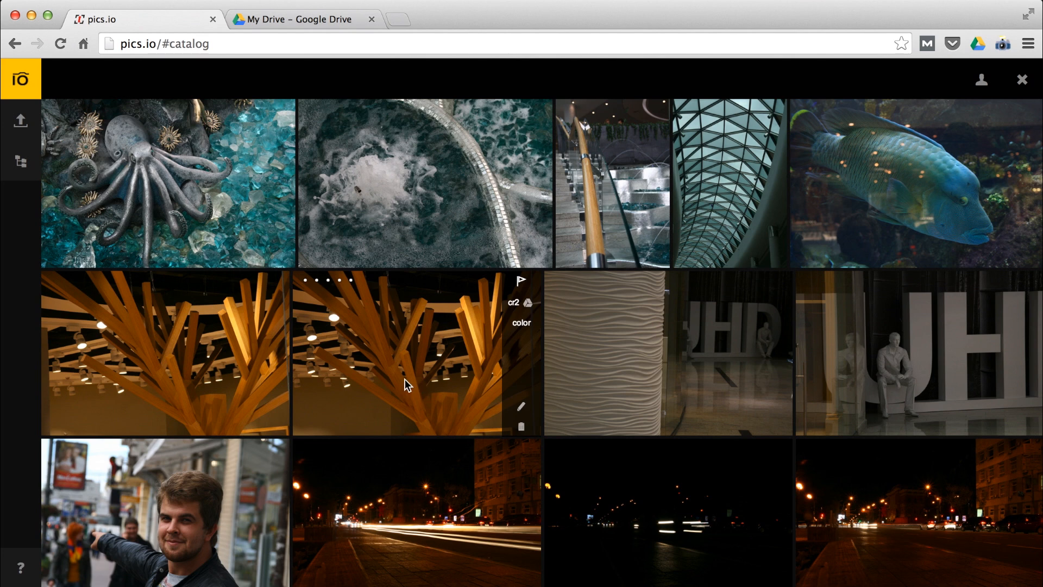
{"action": "scroll", "scroll_direction": "down", "scroll_amount": 3}
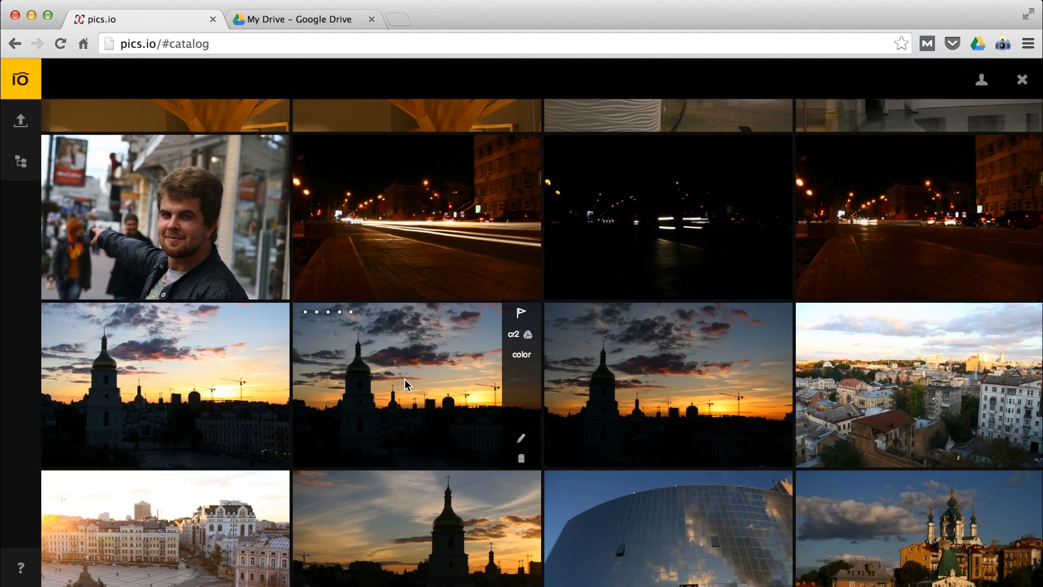
{"action": "scroll", "scroll_direction": "down", "scroll_amount": 3}
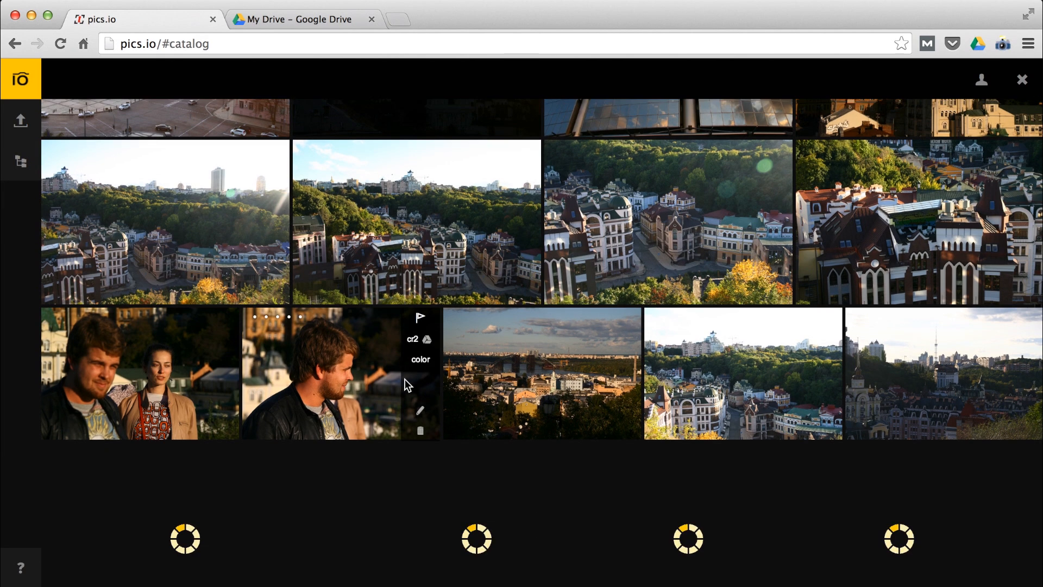
{"action": "scroll", "scroll_direction": "down", "scroll_amount": 3}
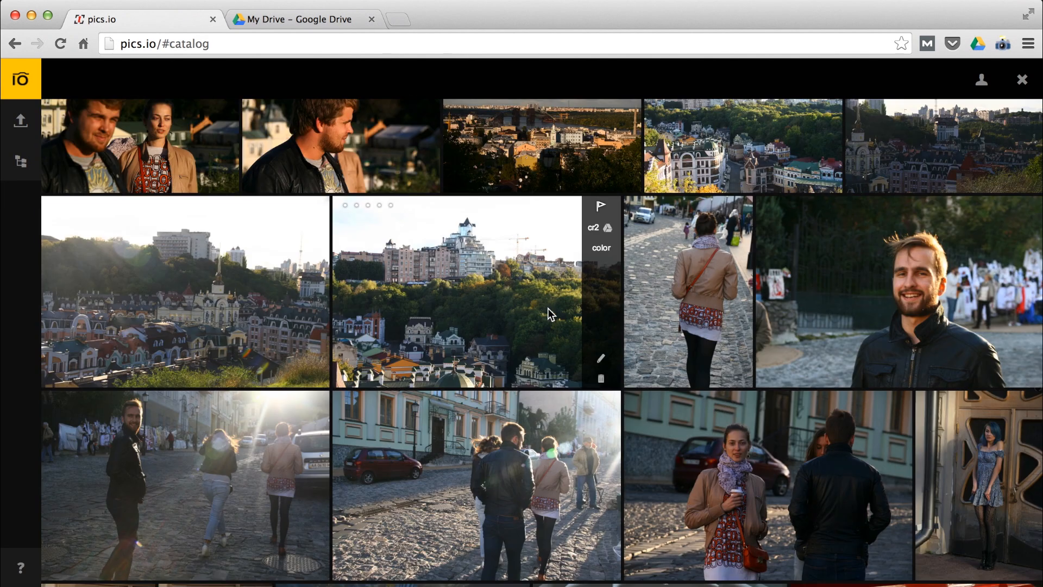
{"action": "scroll", "scroll_direction": "down", "scroll_amount": 3}
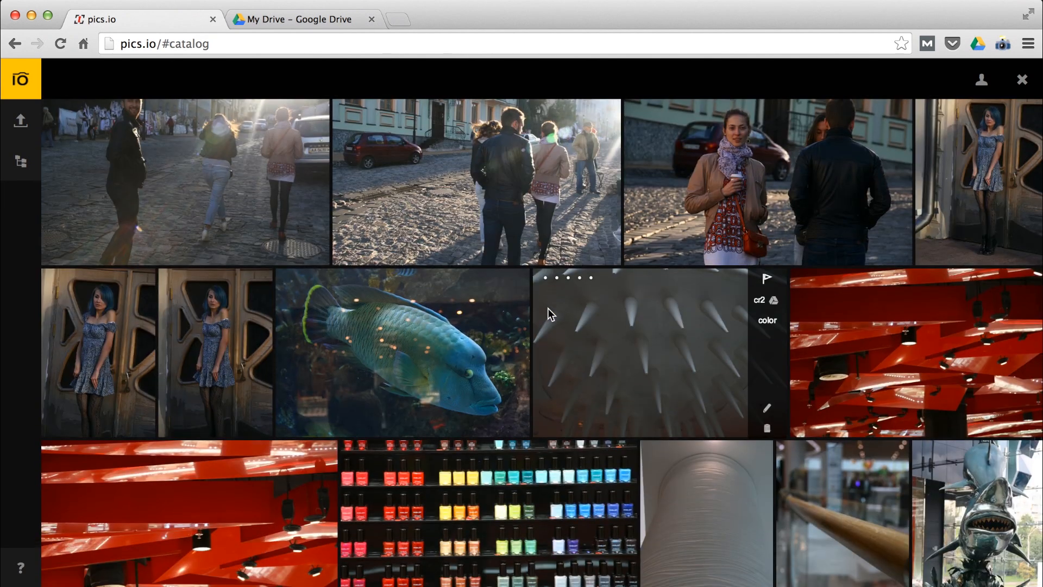
{"action": "scroll", "scroll_direction": "down", "scroll_amount": 3}
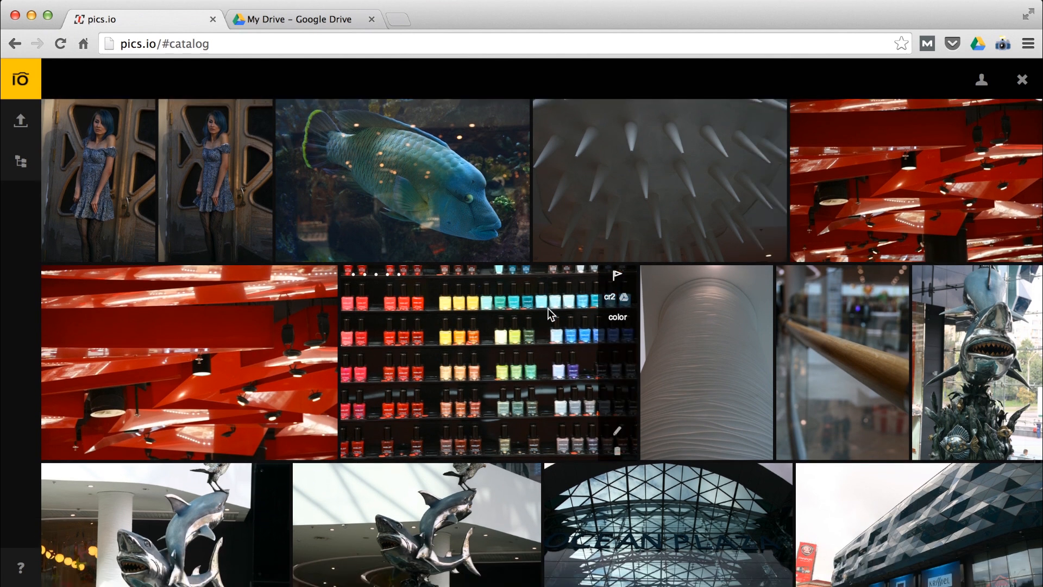
{"action": "scroll", "scroll_direction": "down", "scroll_amount": 3}
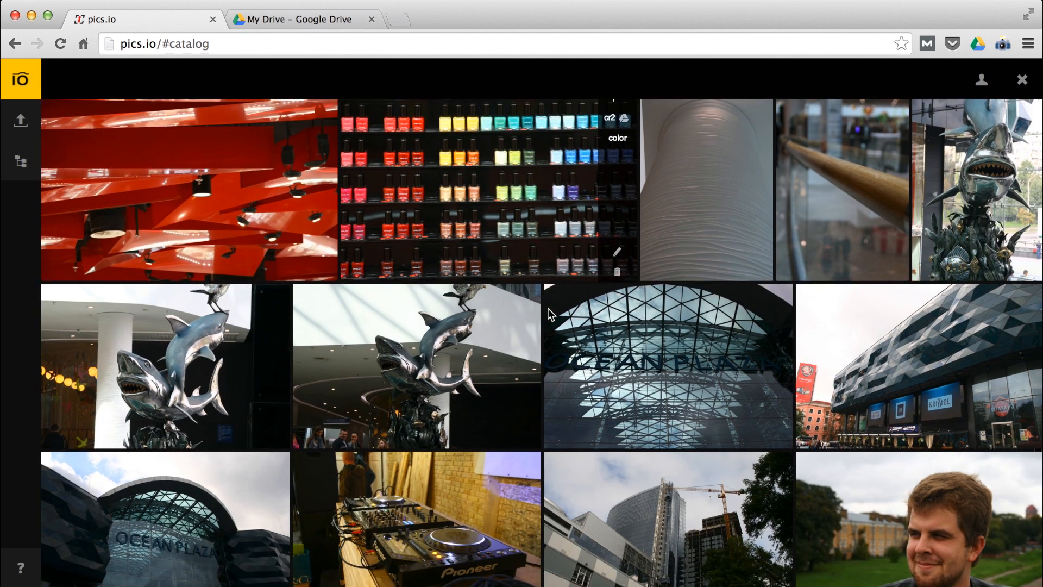
{"action": "left_click", "coordinate": [296, 18]}
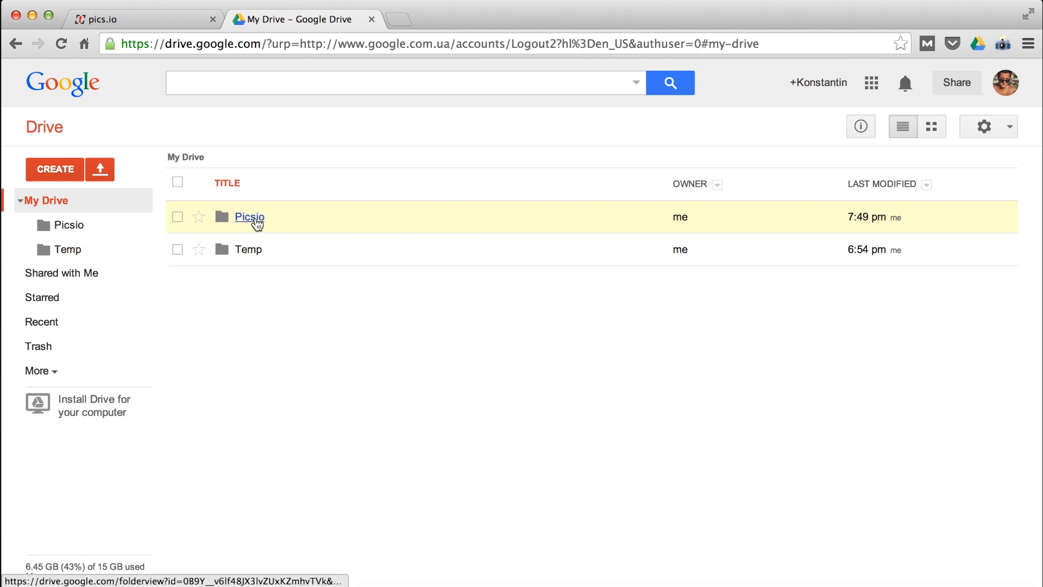
{"action": "left_click", "coordinate": [249, 216]}
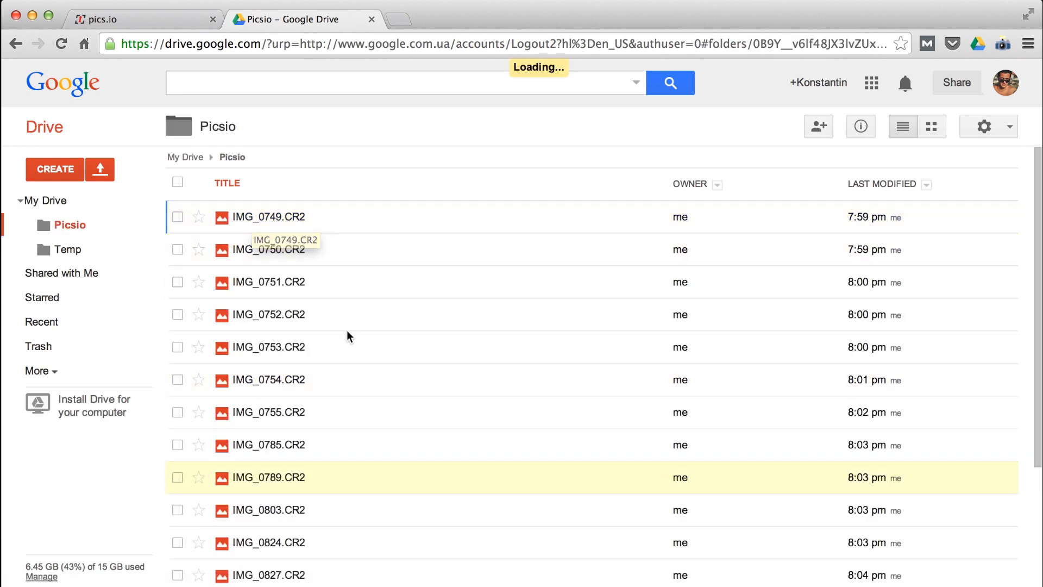
{"action": "left_click", "coordinate": [133, 19]}
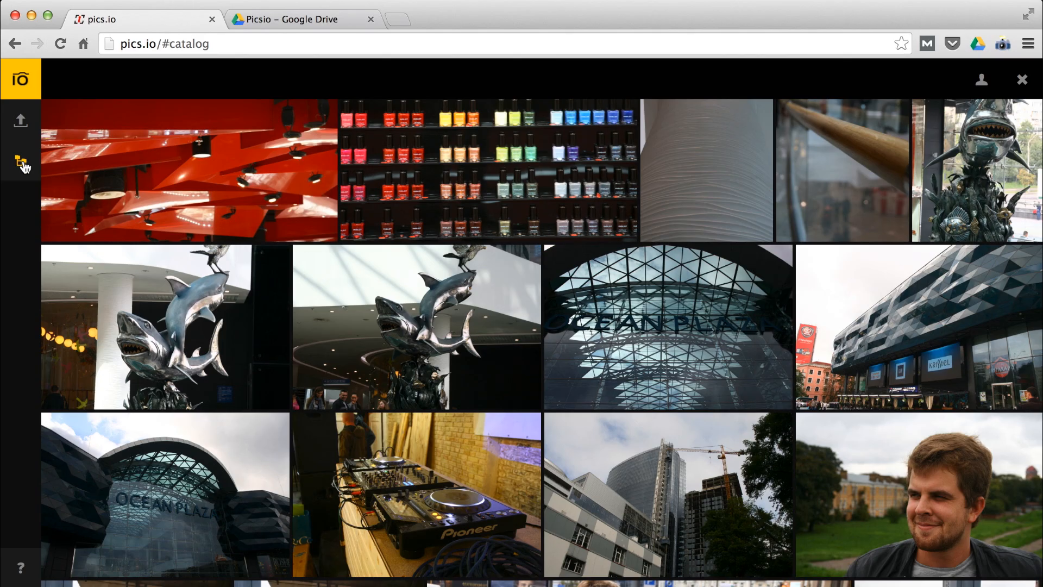
- Add a 2013 collection under All photos with a September collection inside it
{"action": "left_click", "coordinate": [20, 162]}
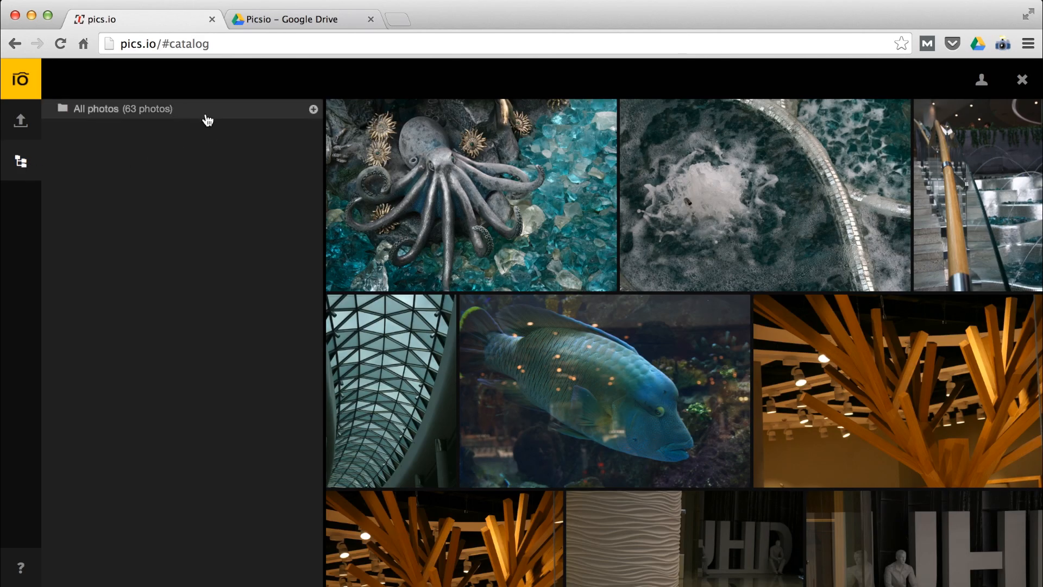
{"action": "left_click", "coordinate": [313, 109]}
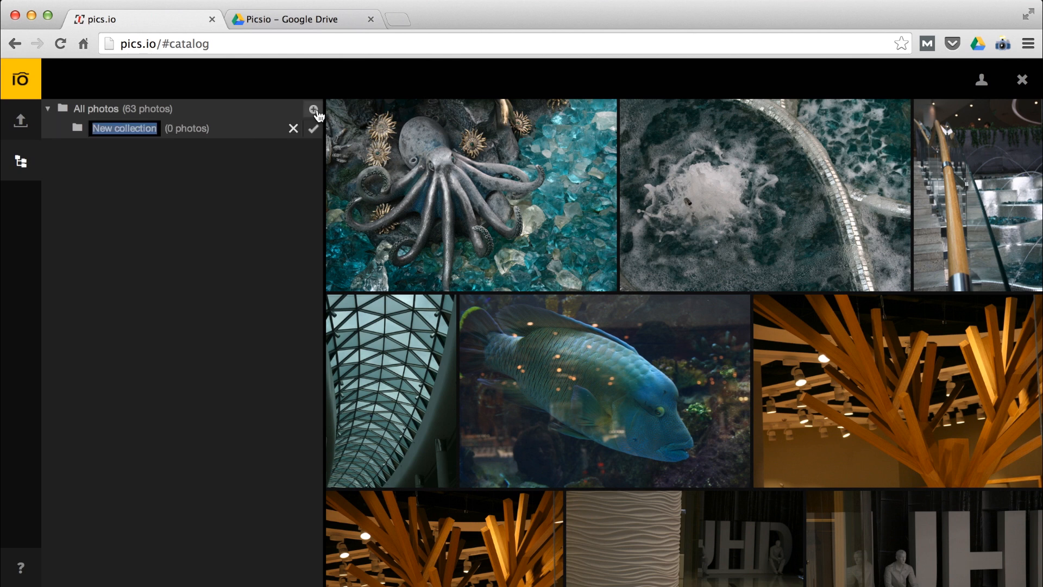
{"action": "type", "text": "2013"}
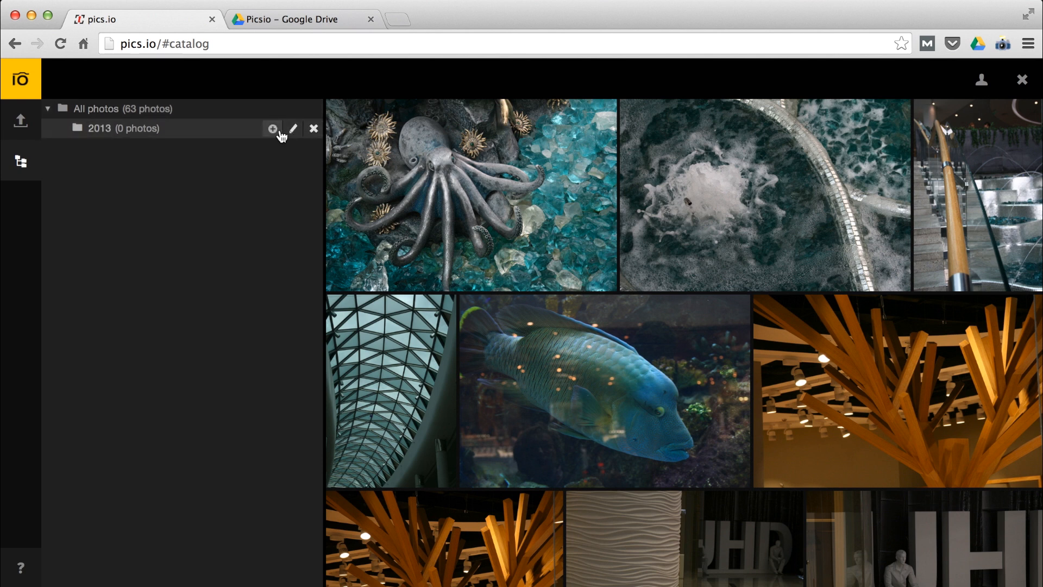
{"action": "type", "text": "Septemp"}
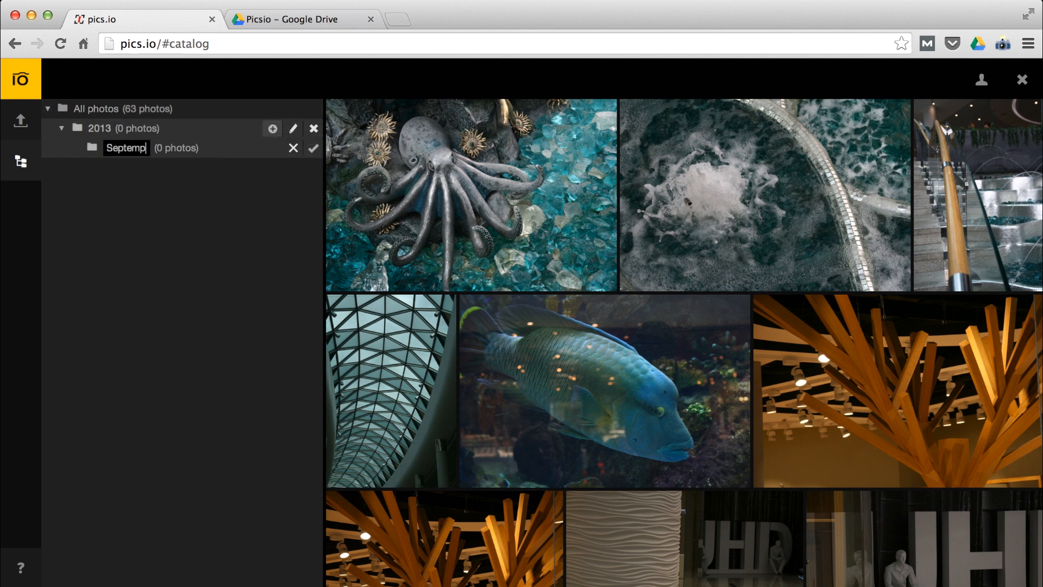
- Add a 21_09_13 Kyiv trip collection inside September
{"action": "left_click", "coordinate": [273, 148]}
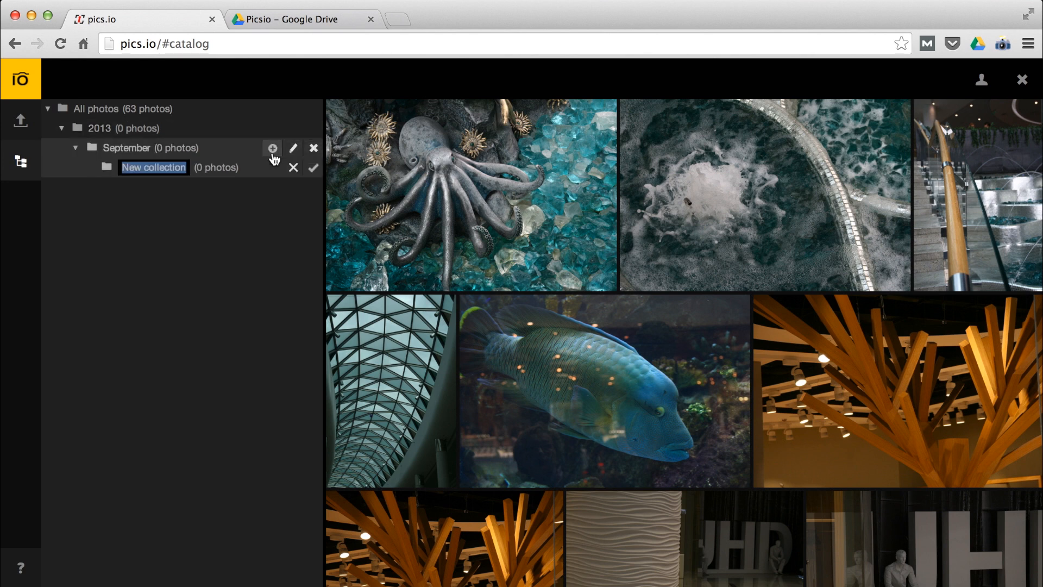
{"action": "type", "text": "21_09_13"}
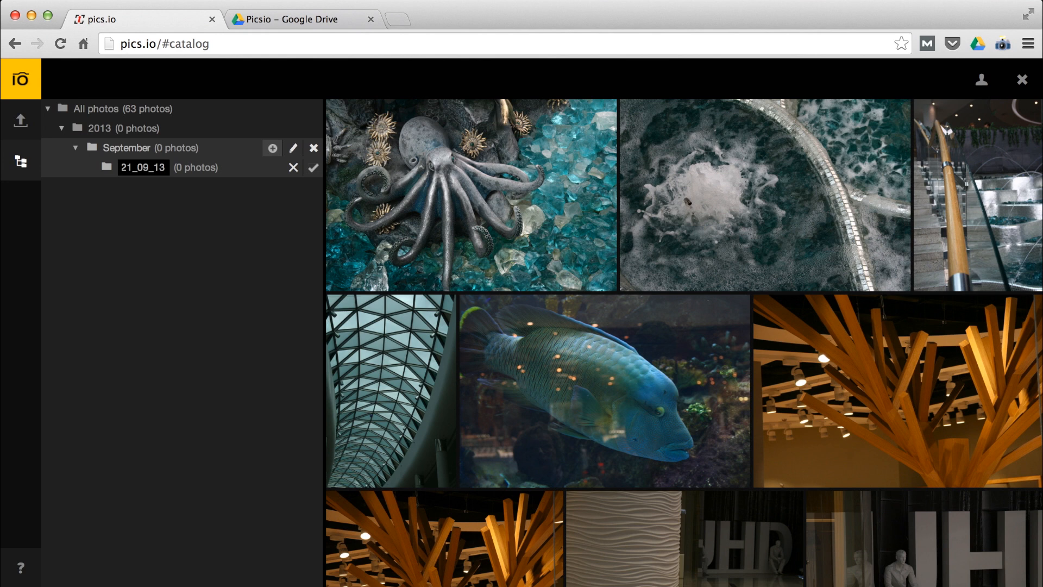
{"action": "type", "text": "Kyiv t"}
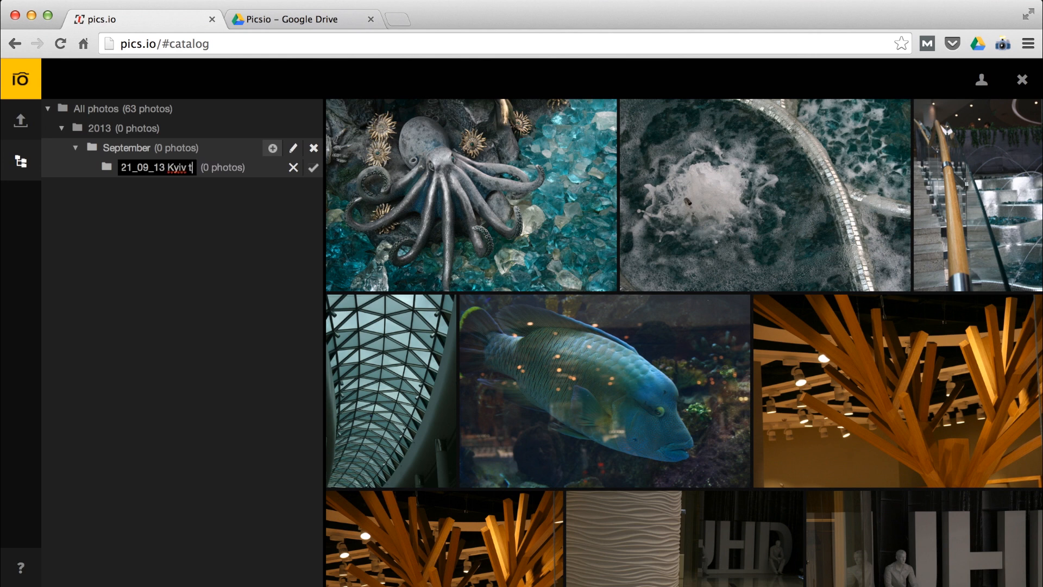
{"action": "left_click", "coordinate": [313, 167]}
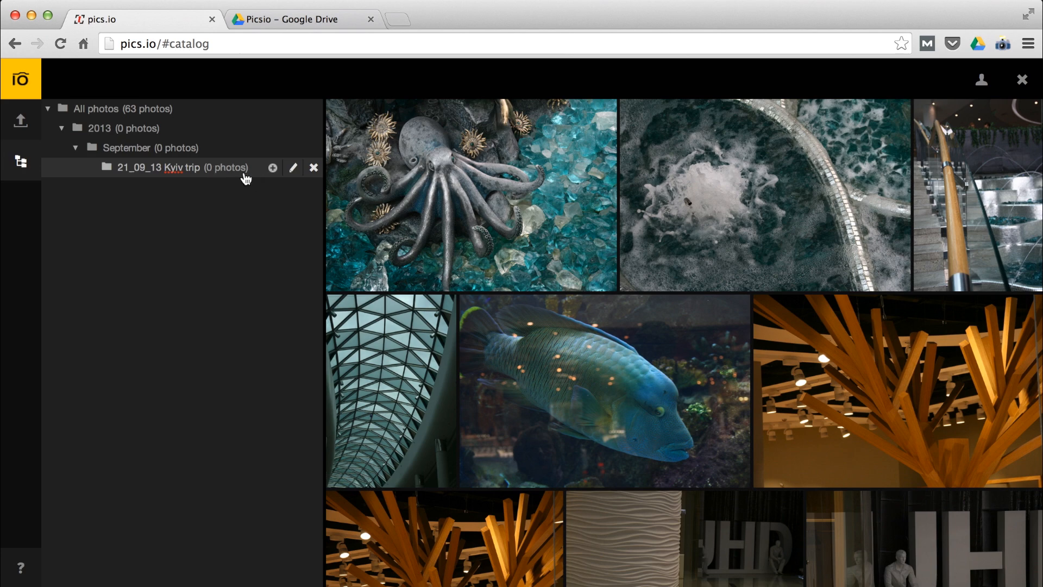
- Select all 63 catalog photos and drag them onto the 21_09_13 Kyiv trip collection
{"action": "scroll", "scroll_direction": "down", "scroll_amount": 3}
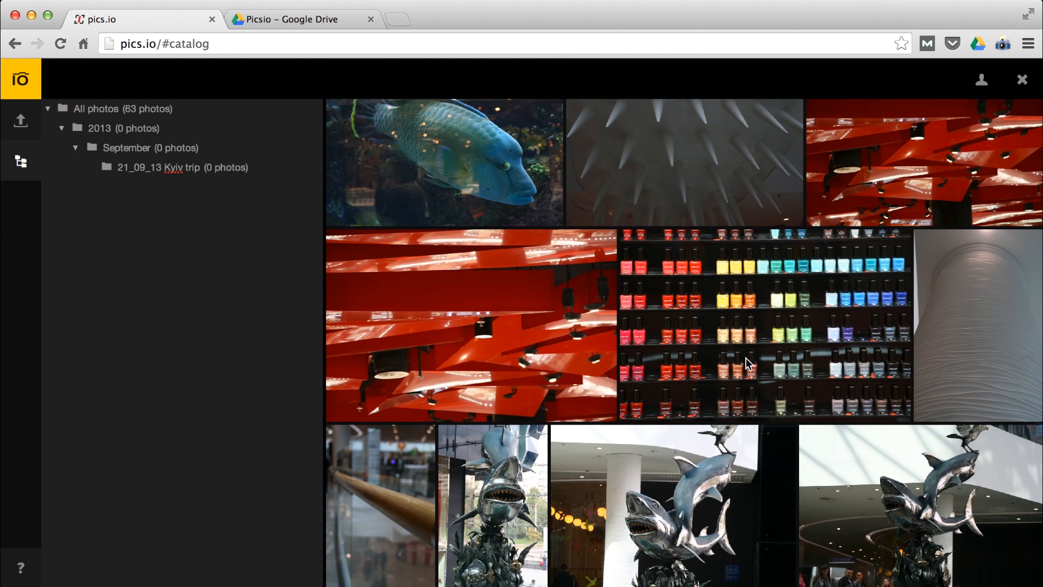
{"action": "scroll", "scroll_direction": "down", "scroll_amount": 3}
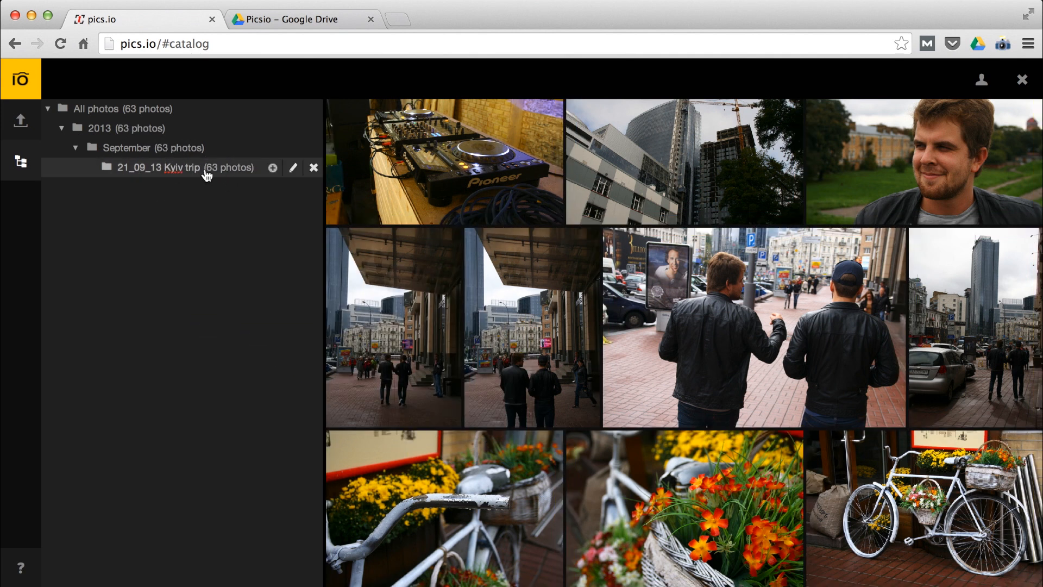
- Open 21_09_13 Kyiv trip, then September, then 2013, and scroll through the grid
{"action": "left_click", "coordinate": [164, 166]}
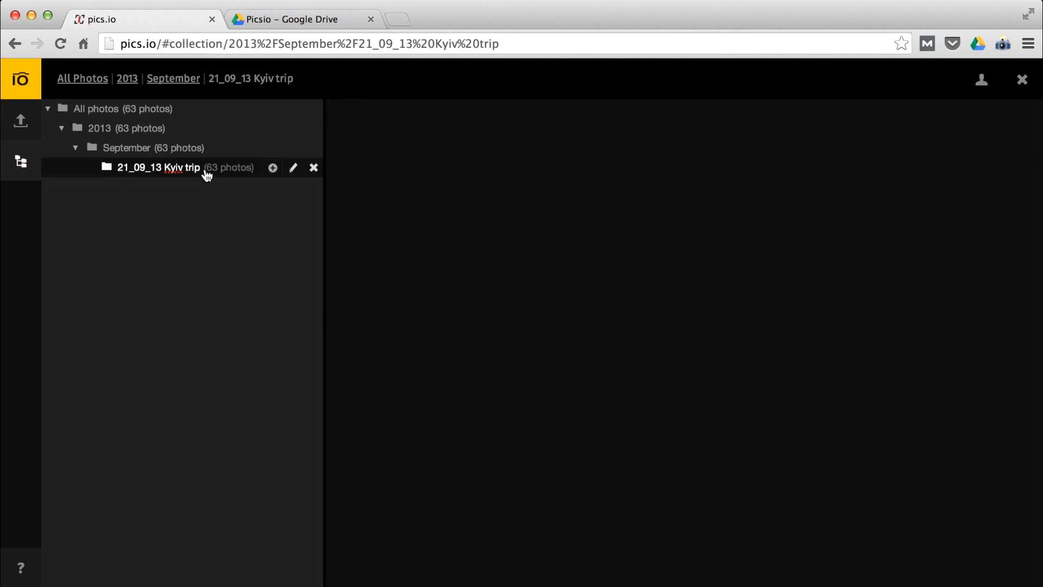
{"action": "left_click", "coordinate": [160, 167]}
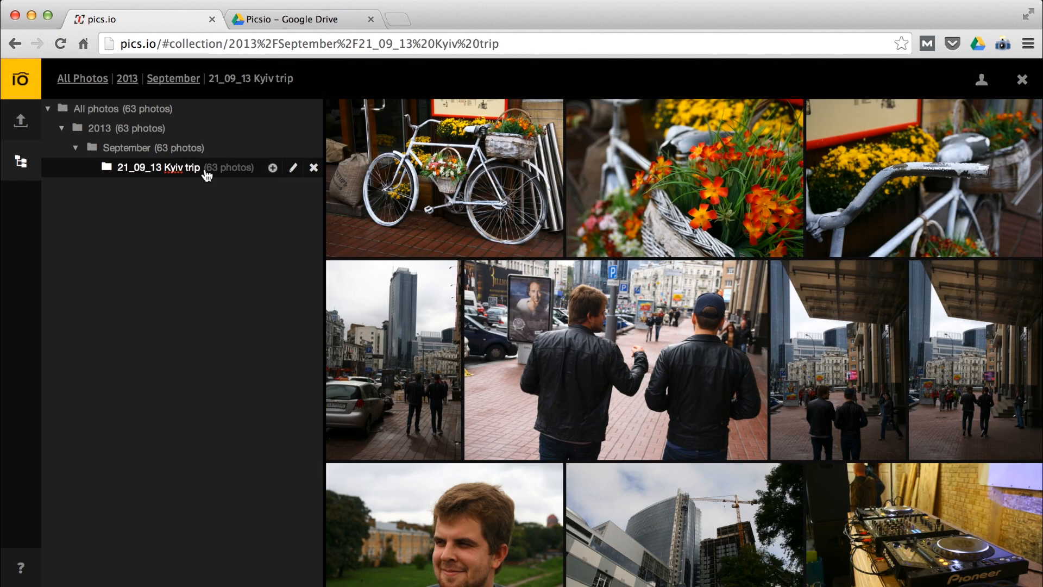
{"action": "mouse_move", "coordinate": [193, 148]}
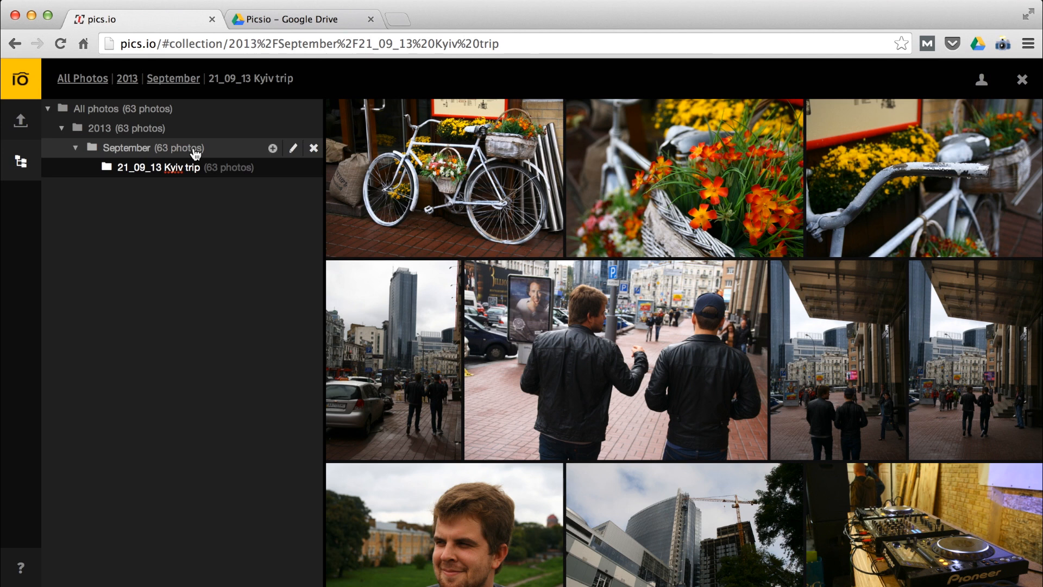
{"action": "left_click", "coordinate": [126, 147]}
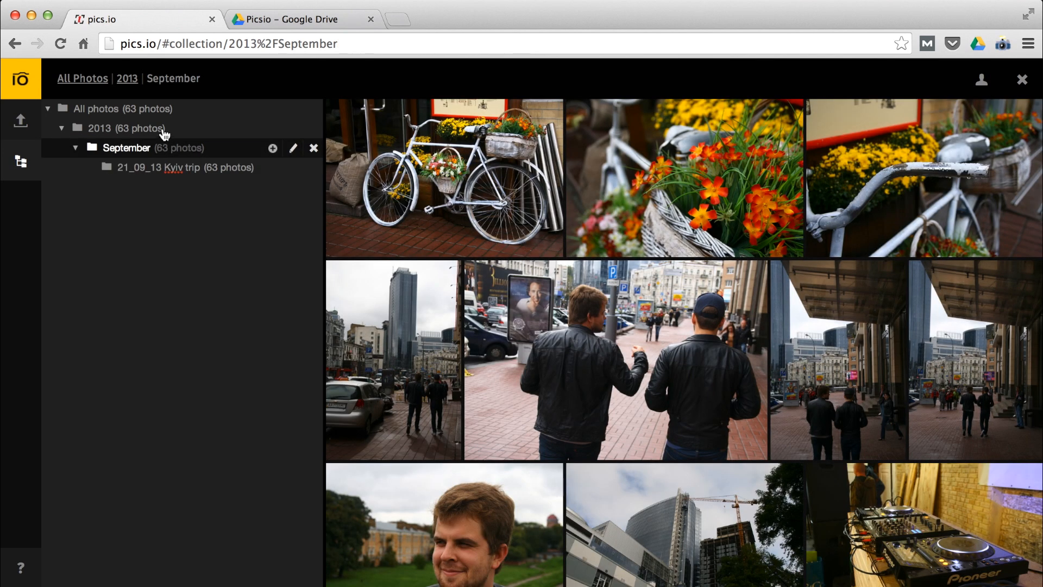
{"action": "left_click", "coordinate": [99, 128]}
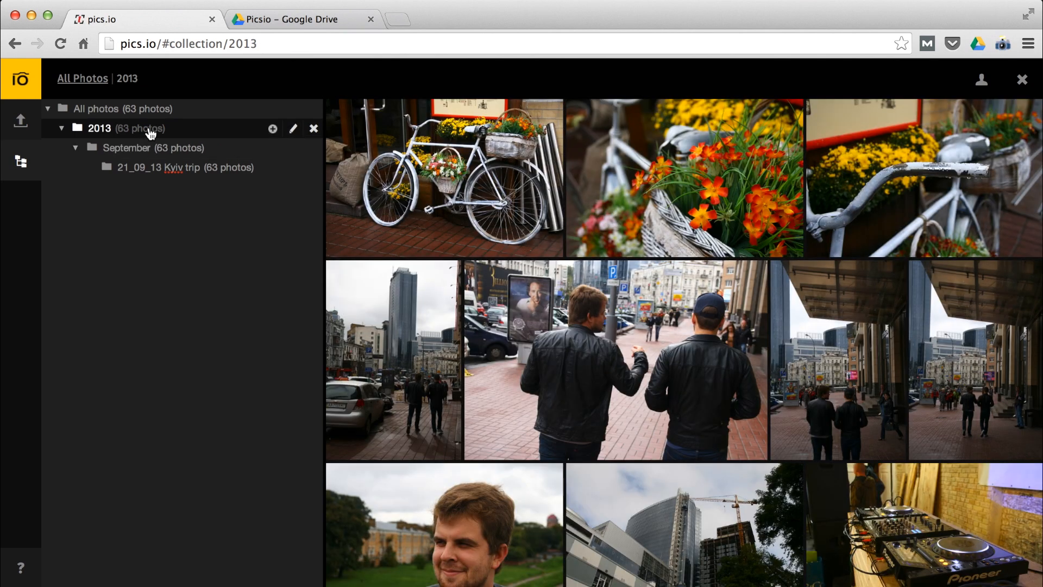
{"action": "scroll", "scroll_direction": "down", "scroll_amount": 3}
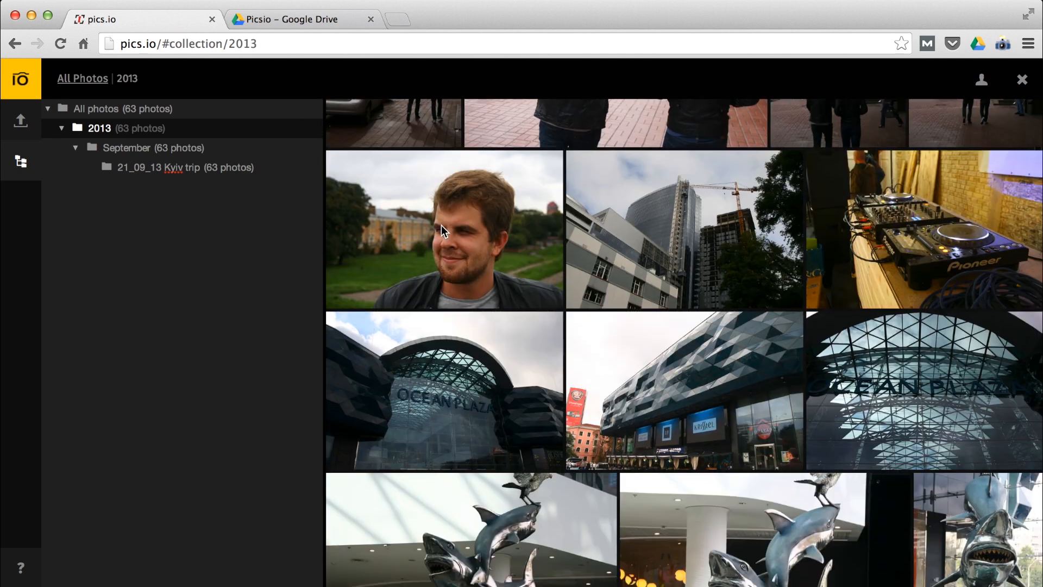
{"action": "scroll", "scroll_direction": "down", "scroll_amount": 3}
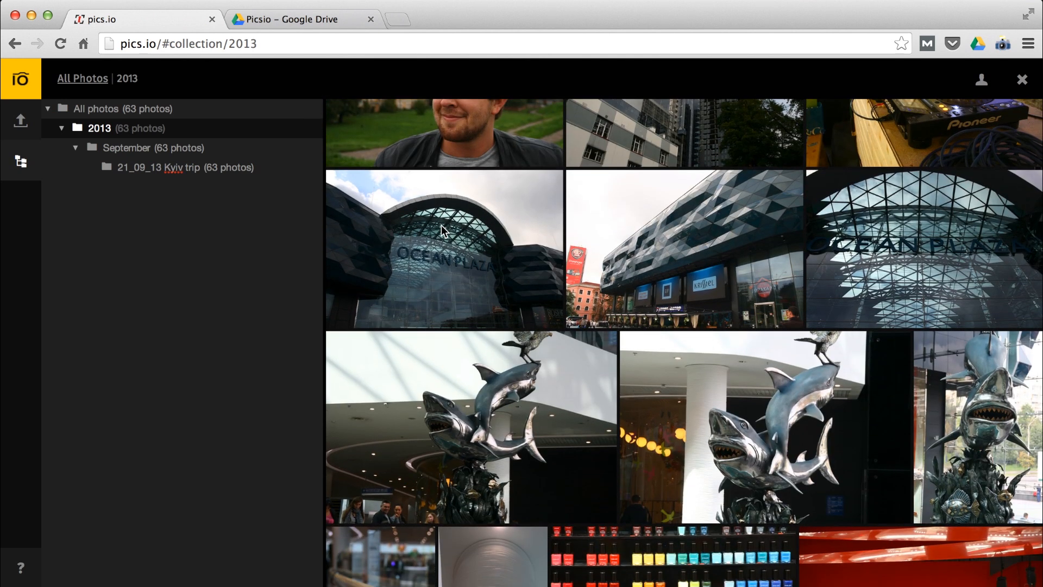
{"action": "scroll", "scroll_direction": "down", "scroll_amount": 3}
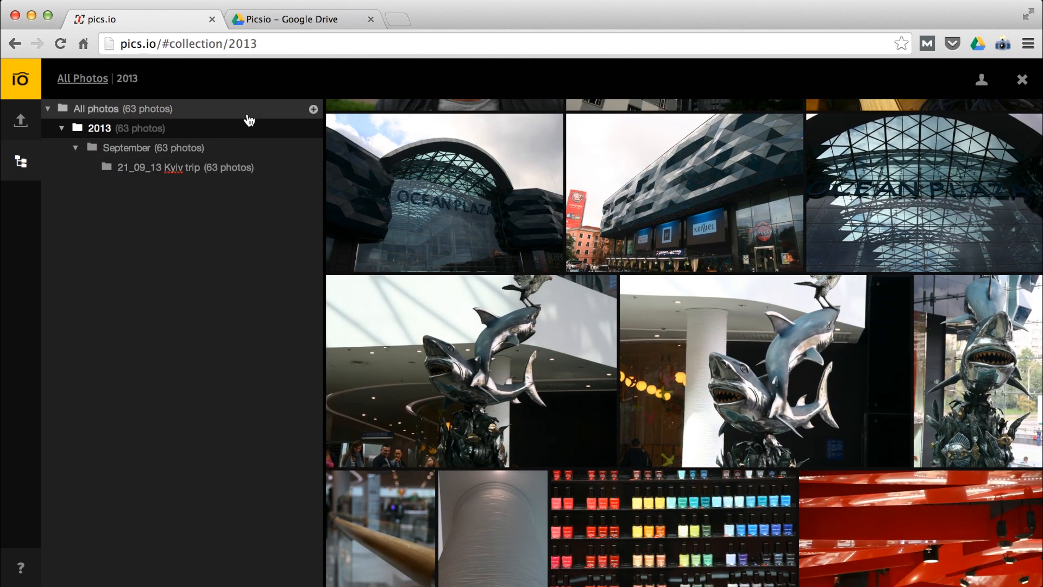
- Add a top-level Friends collection, then Misha and Stas collections inside it
{"action": "left_click", "coordinate": [313, 109]}
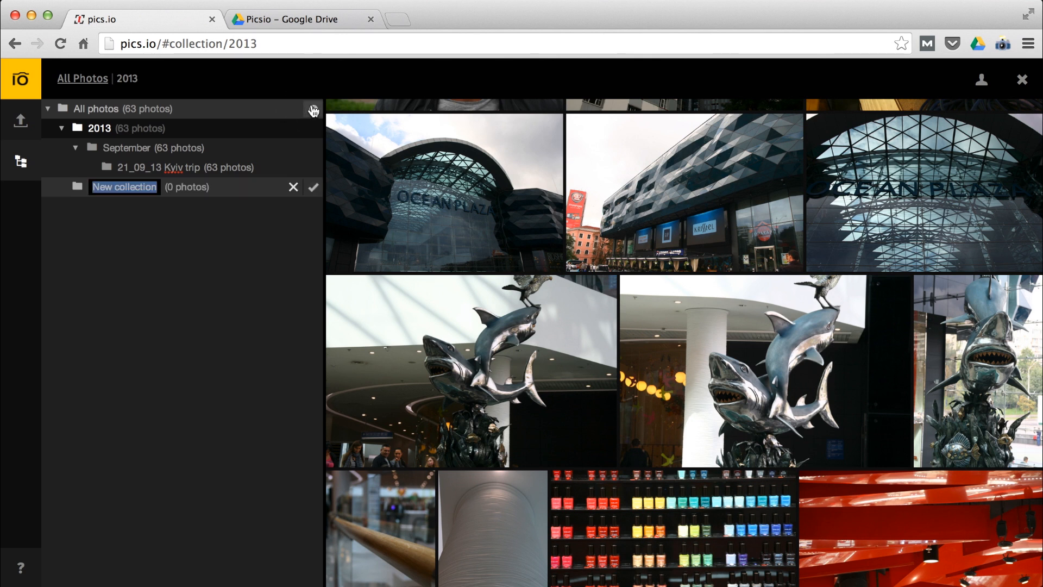
{"action": "type", "text": "Friends"}
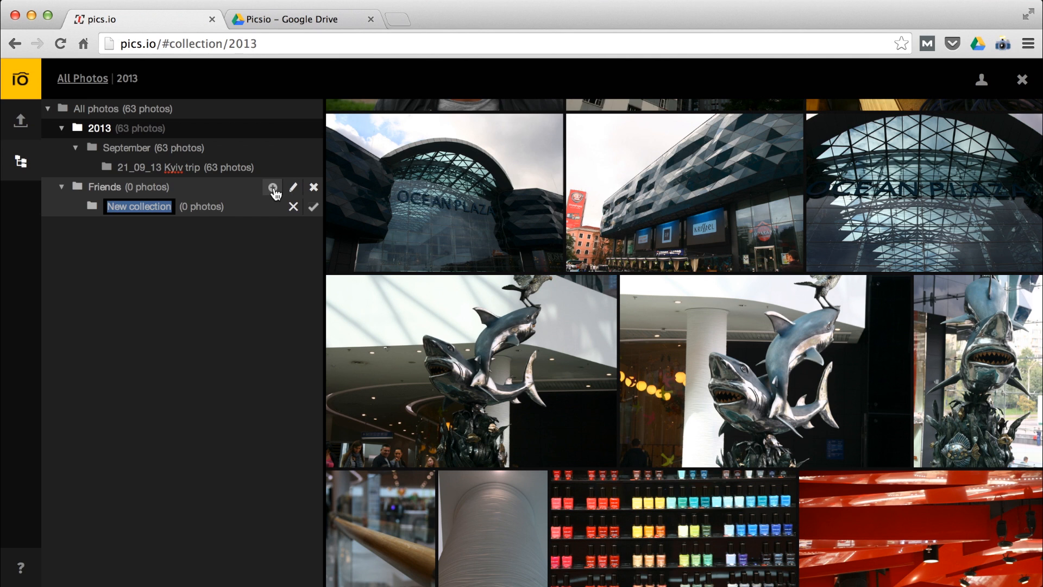
{"action": "type", "text": "Misha"}
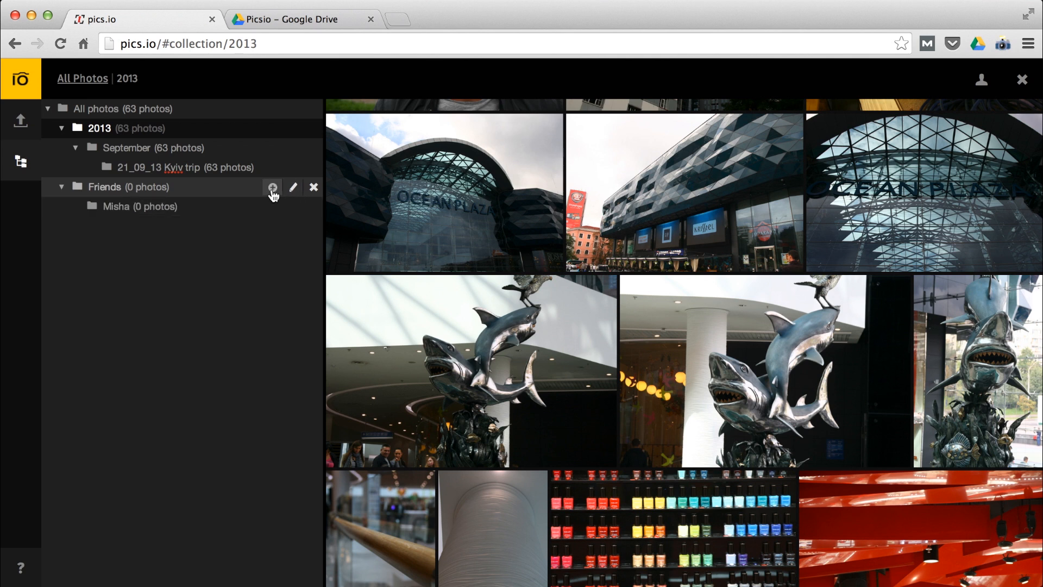
{"action": "left_click", "coordinate": [272, 187]}
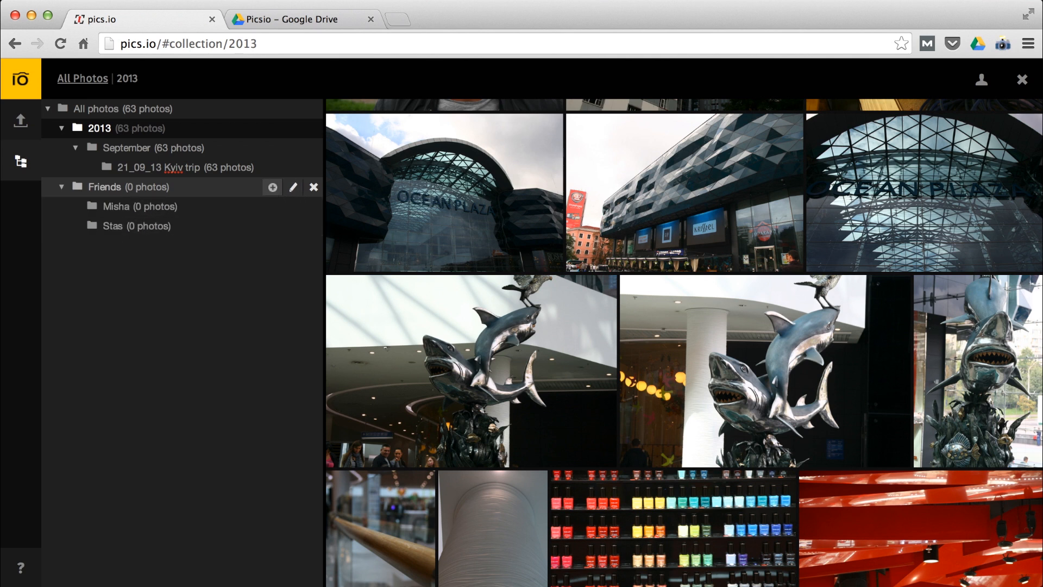
{"action": "mouse_move", "coordinate": [611, 259]}
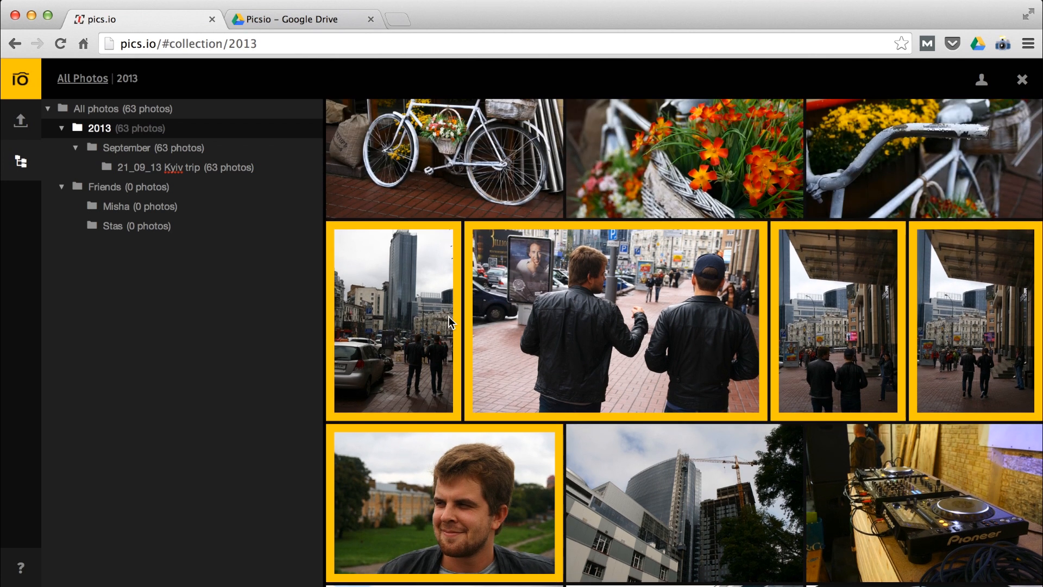
- Drag portraits from the 2013 grid into Misha (8 photos) and Stas
{"action": "scroll", "scroll_direction": "down", "scroll_amount": 3}
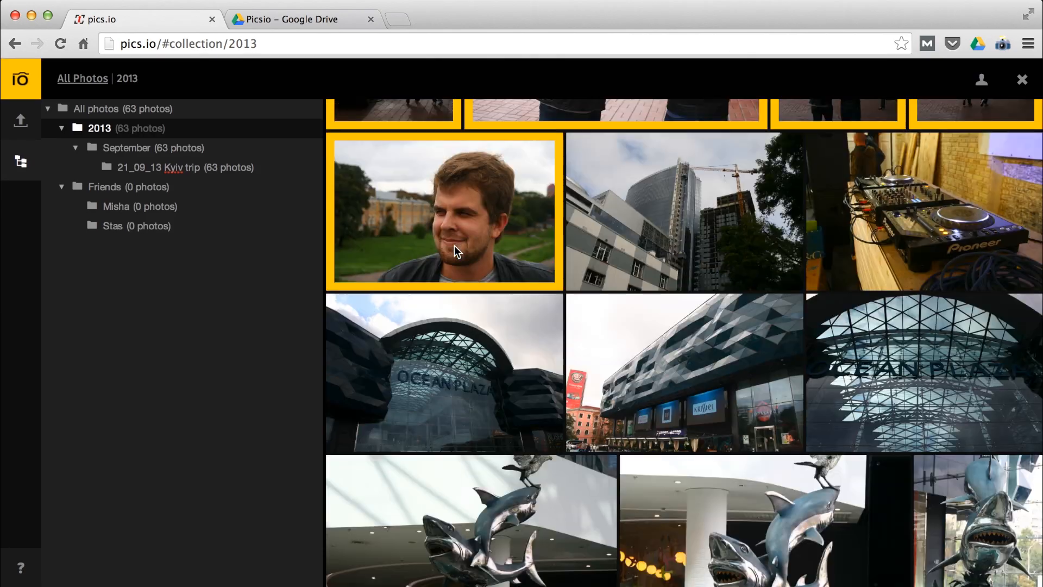
{"action": "scroll", "scroll_direction": "down", "scroll_amount": 3}
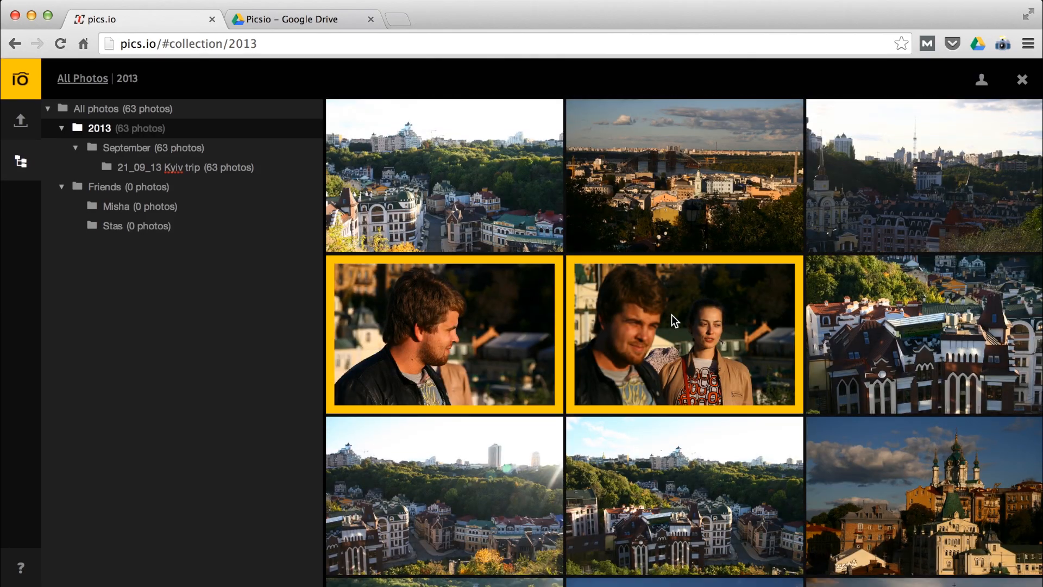
{"action": "scroll", "scroll_direction": "down", "scroll_amount": 3}
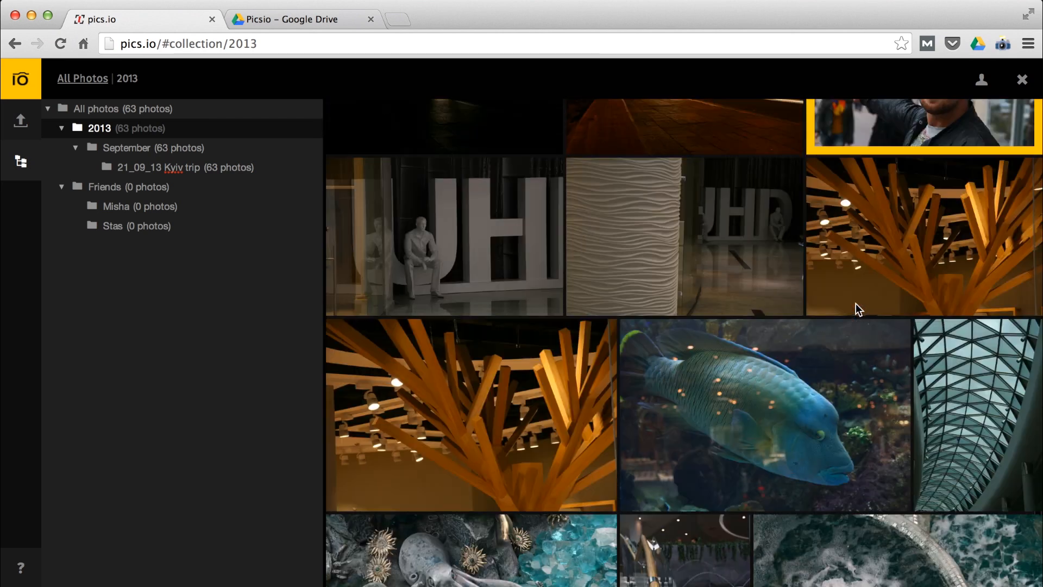
{"action": "scroll", "scroll_direction": "down", "scroll_amount": 3}
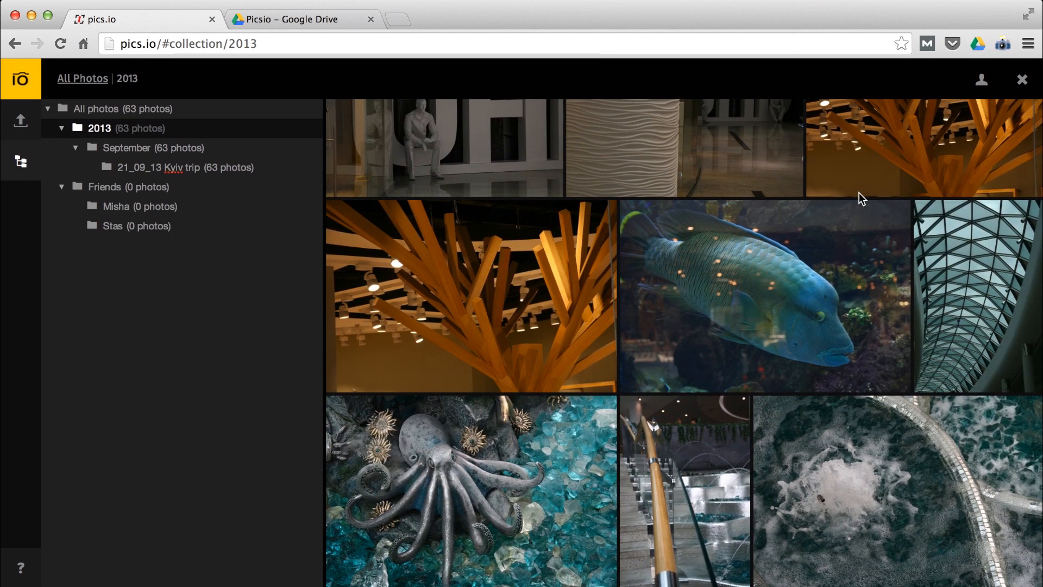
{"action": "scroll", "scroll_direction": "down", "scroll_amount": 3}
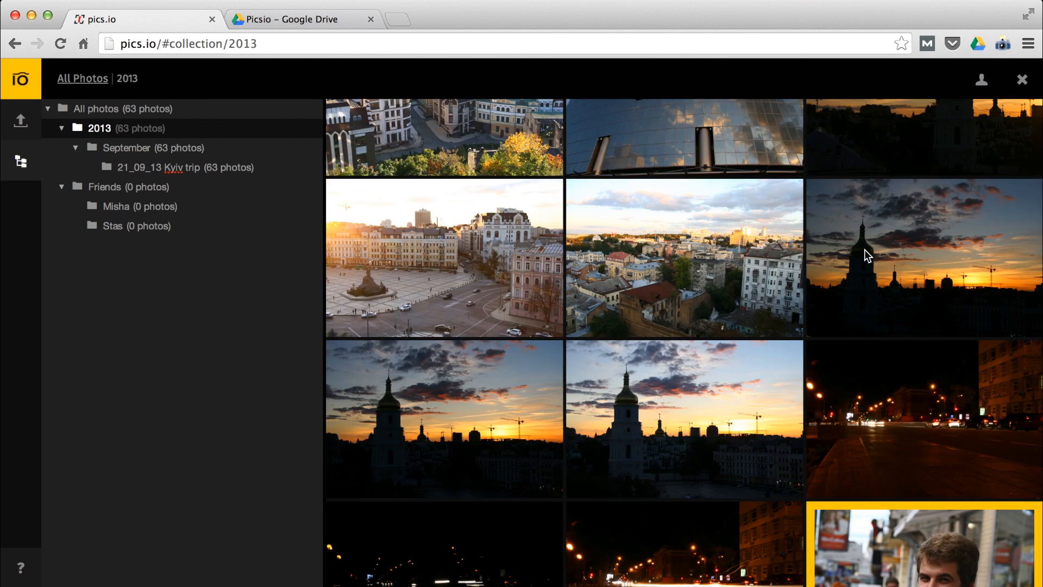
{"action": "scroll", "scroll_direction": "down", "scroll_amount": 3}
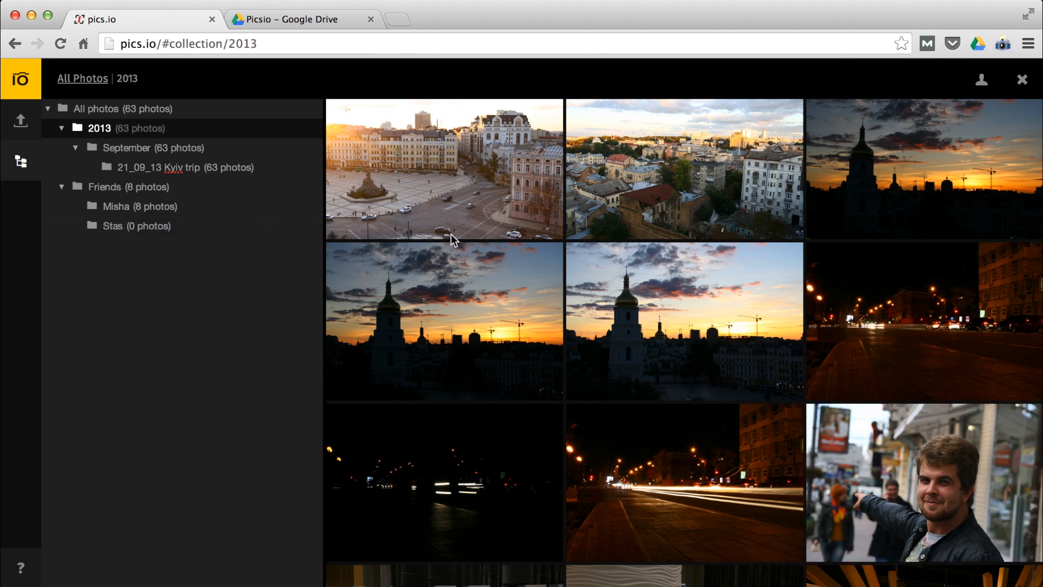
{"action": "scroll", "scroll_direction": "down", "scroll_amount": 3}
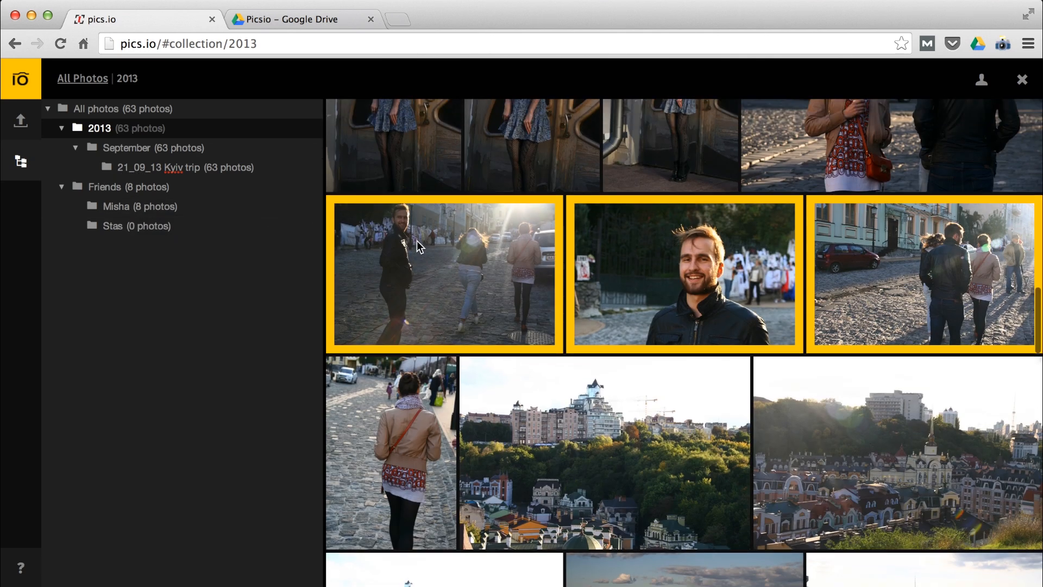
{"action": "scroll", "scroll_direction": "down", "scroll_amount": 3}
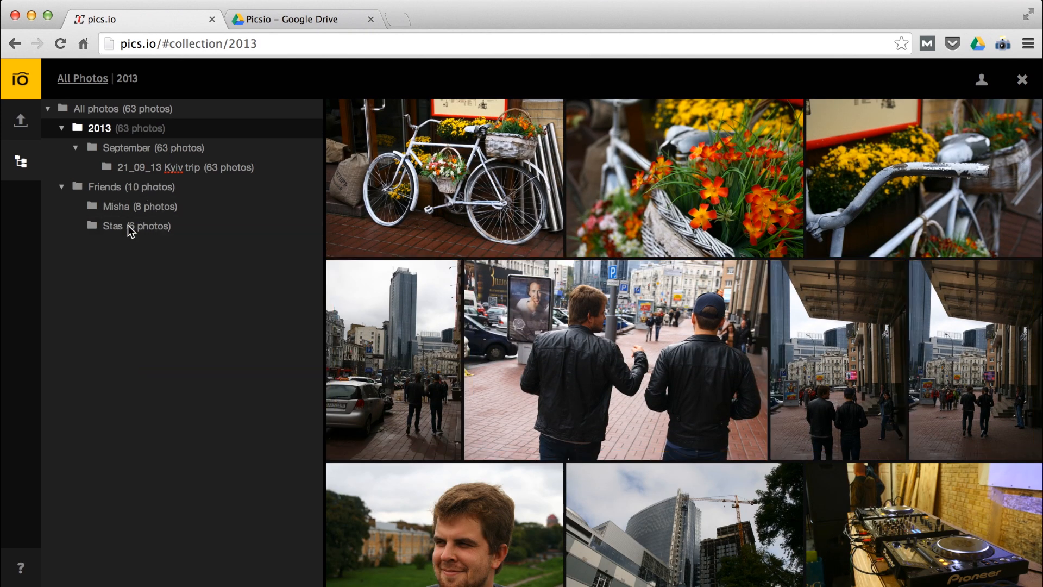
- Check Stas and Misha, then open Friends and scroll through its 12 photos
{"action": "left_click", "coordinate": [113, 225]}
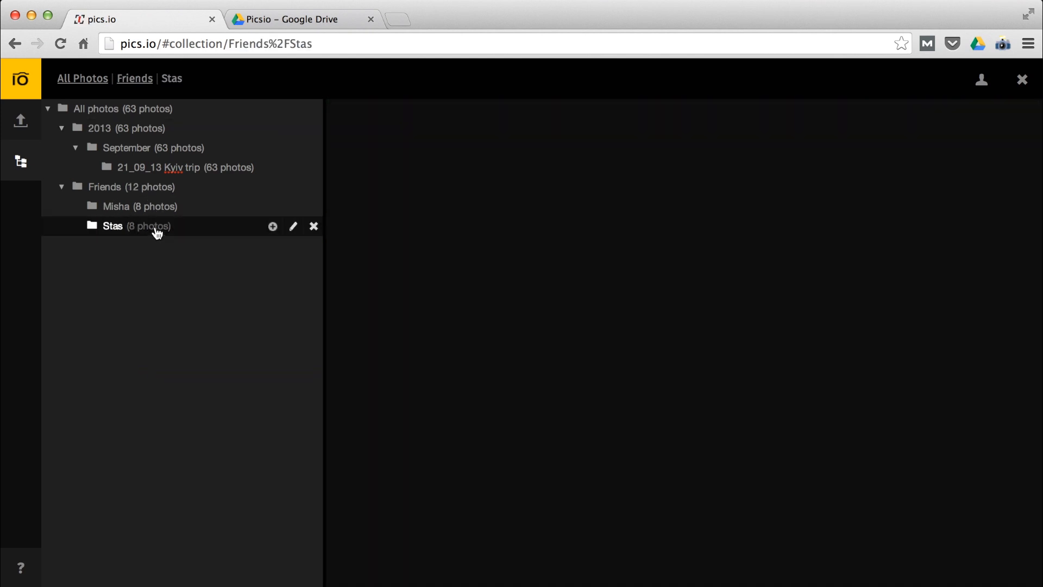
{"action": "left_click", "coordinate": [113, 225]}
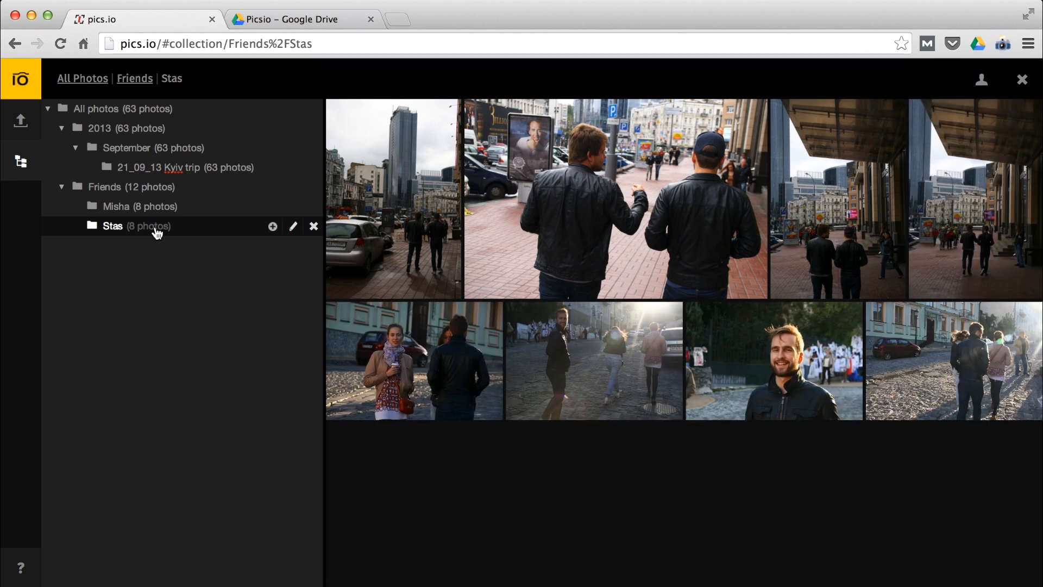
{"action": "left_click", "coordinate": [116, 207]}
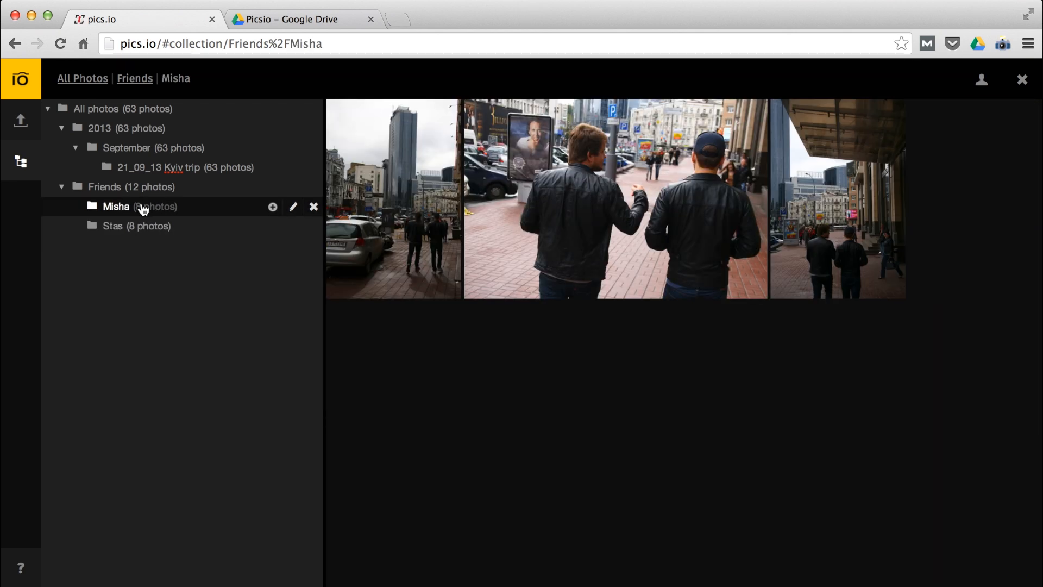
{"action": "left_click", "coordinate": [104, 187]}
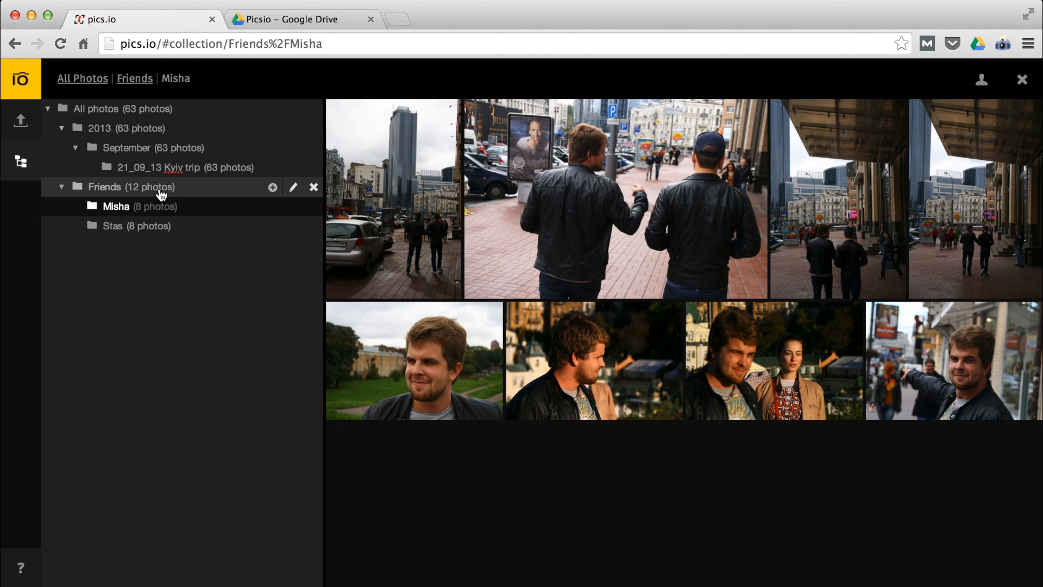
{"action": "left_click", "coordinate": [104, 186]}
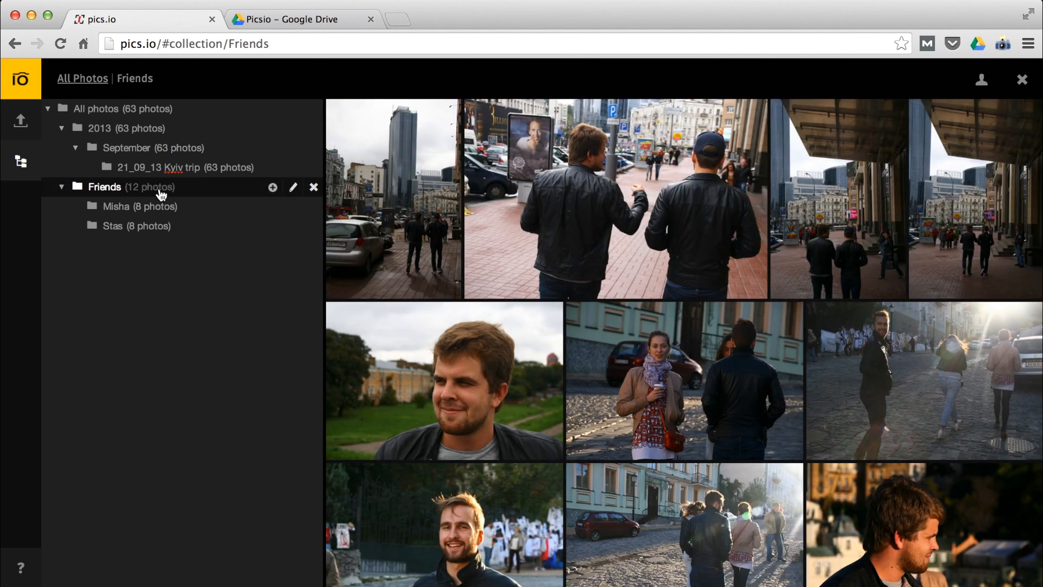
{"action": "scroll", "scroll_direction": "down", "scroll_amount": 3}
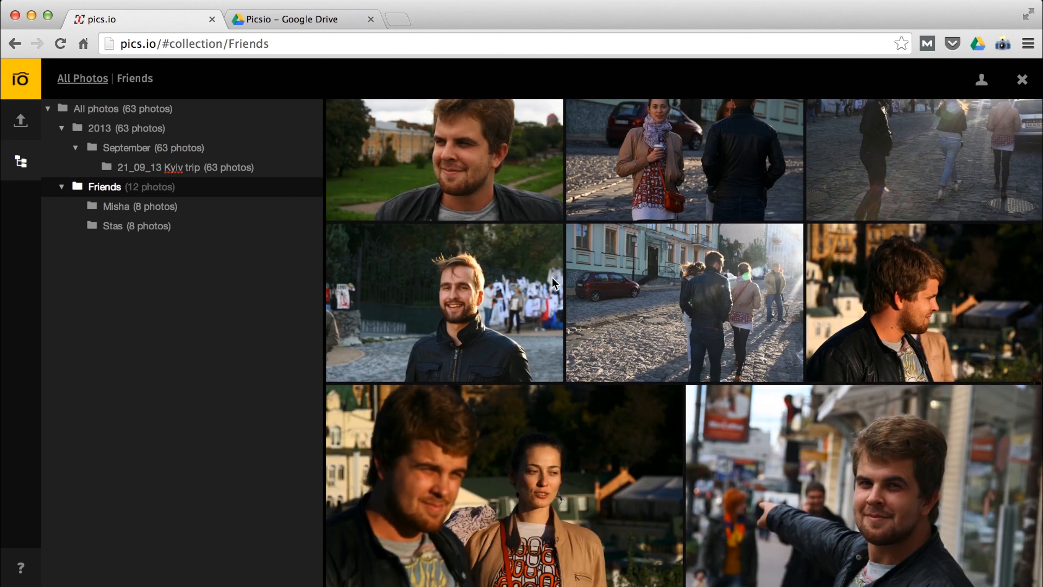
{"action": "mouse_move", "coordinate": [539, 111]}
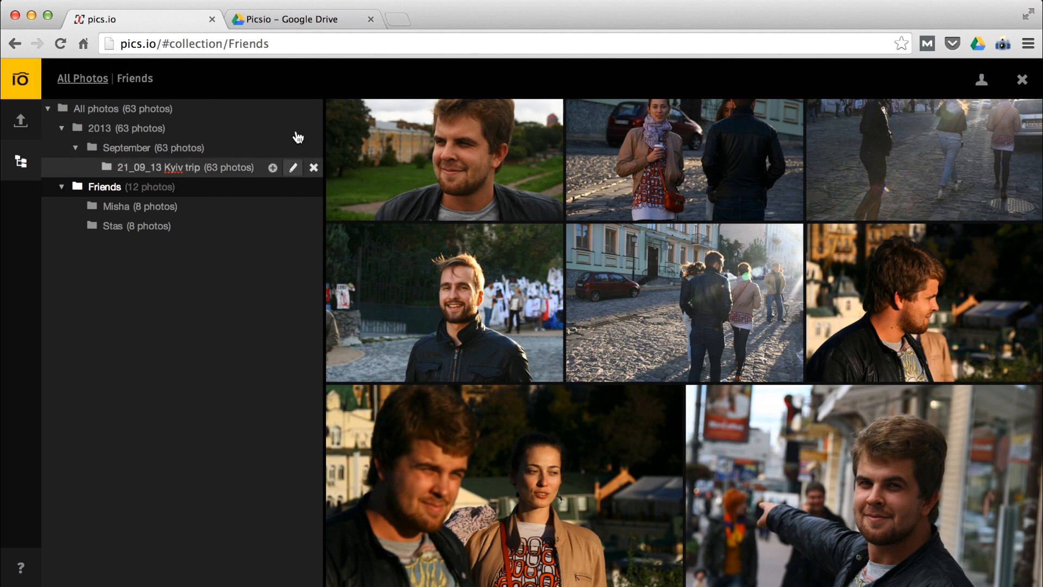
- Create a new top-level collection named 'Cityscapes'
{"action": "left_click", "coordinate": [313, 109]}
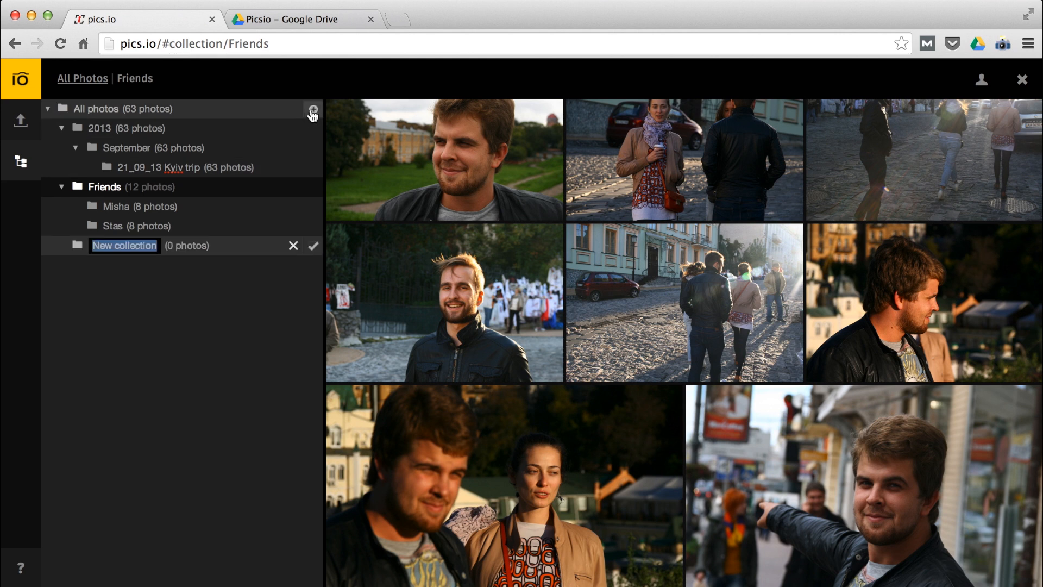
{"action": "type", "text": "Citysc"}
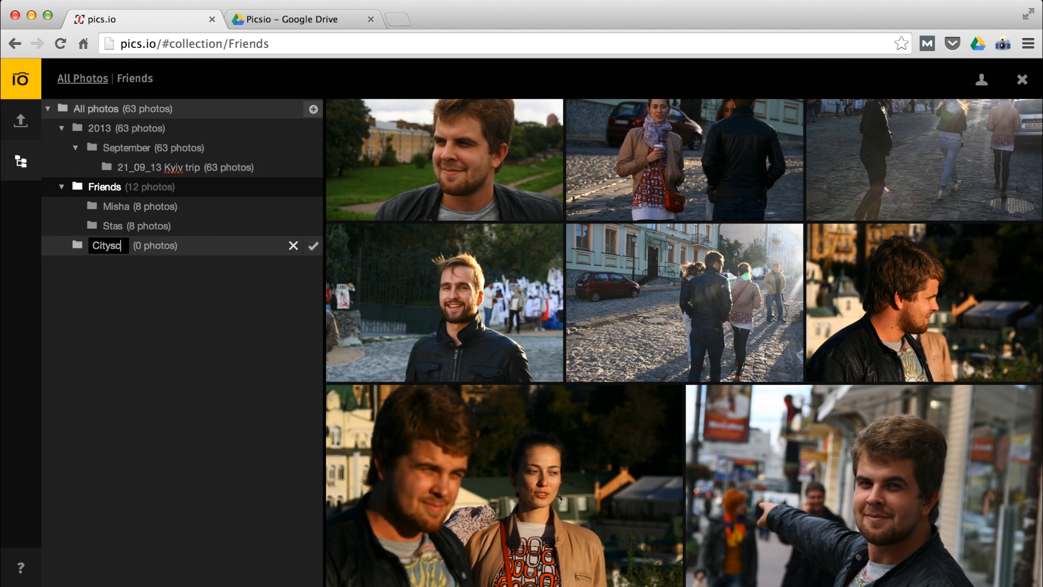
{"action": "left_click", "coordinate": [312, 245]}
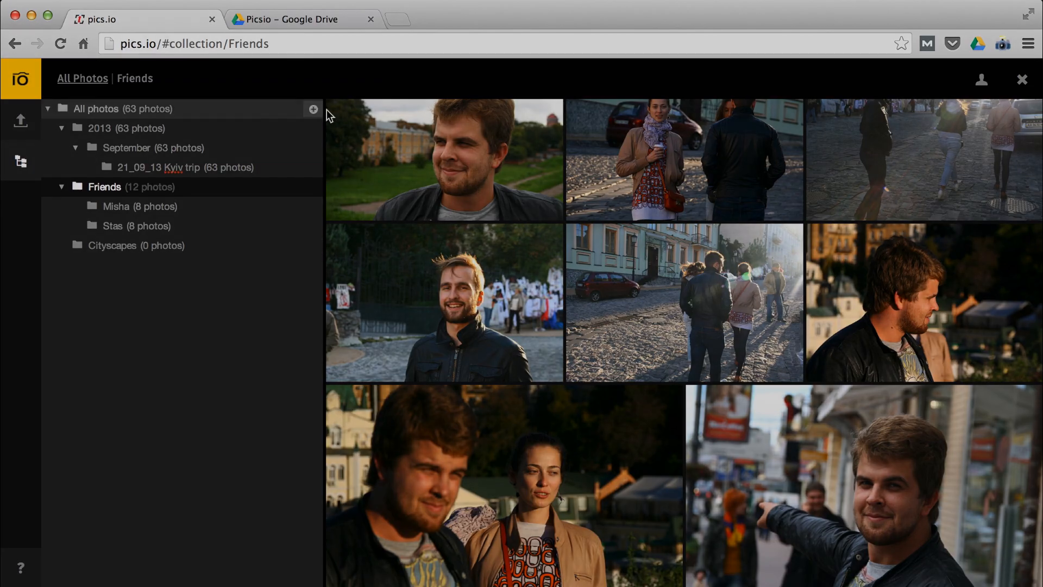
- Open the Cityscapes collection and browse through its 24 city photos
{"action": "left_click", "coordinate": [112, 245]}
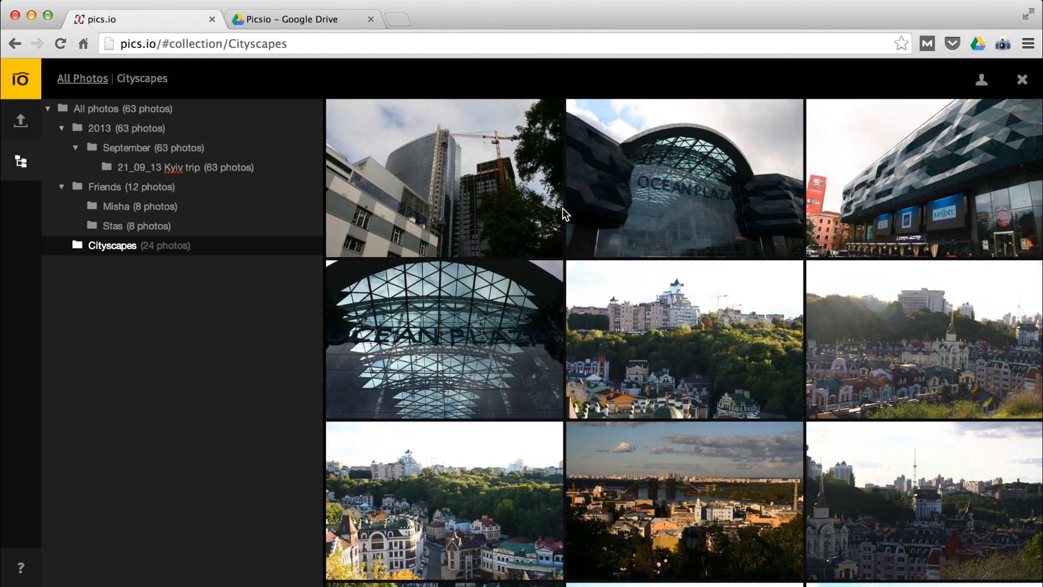
{"action": "scroll", "scroll_direction": "down", "scroll_amount": 3}
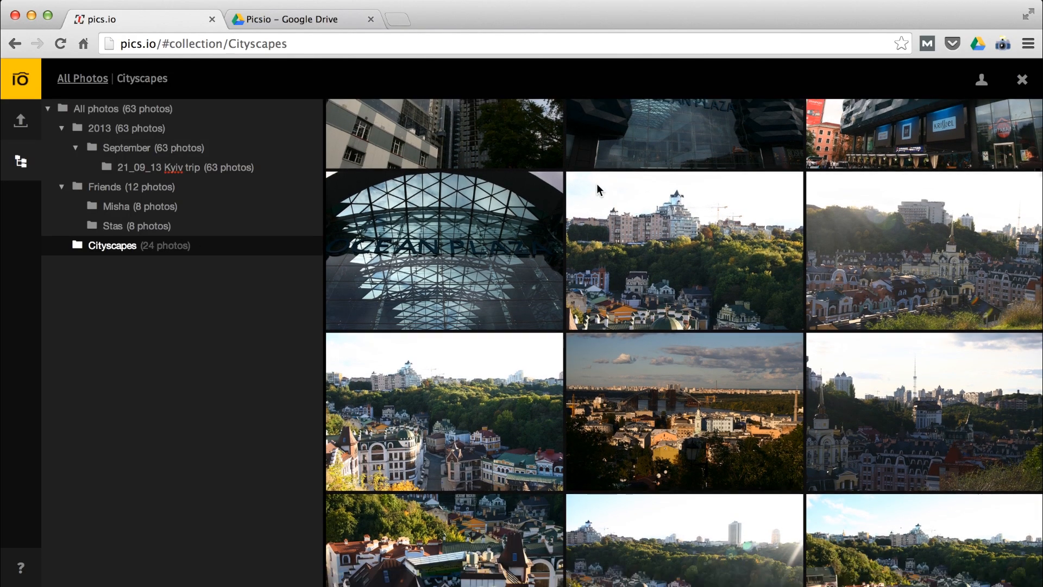
{"action": "scroll", "scroll_direction": "down", "scroll_amount": 3}
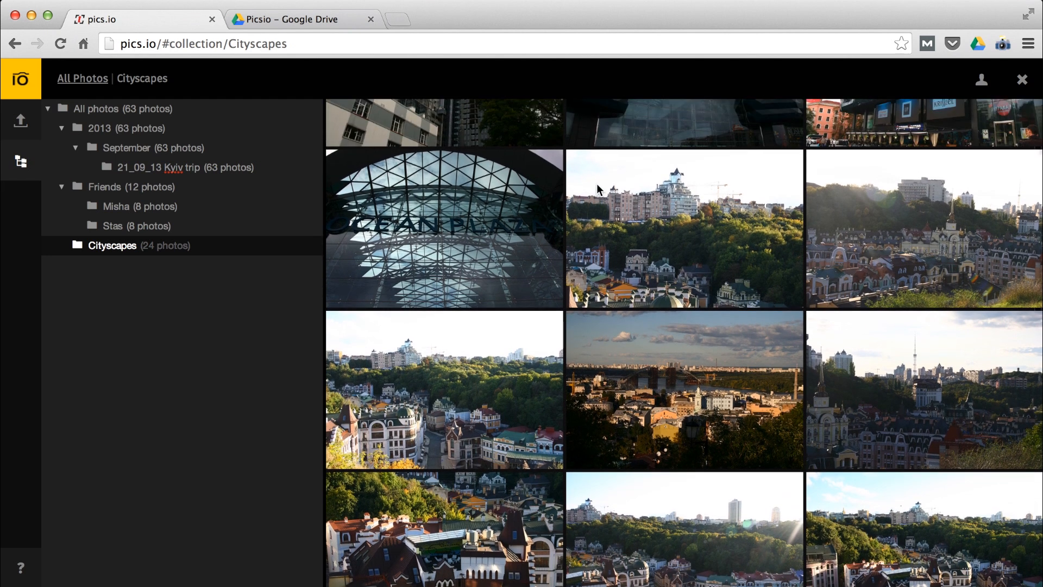
{"action": "scroll", "scroll_direction": "down", "scroll_amount": 3}
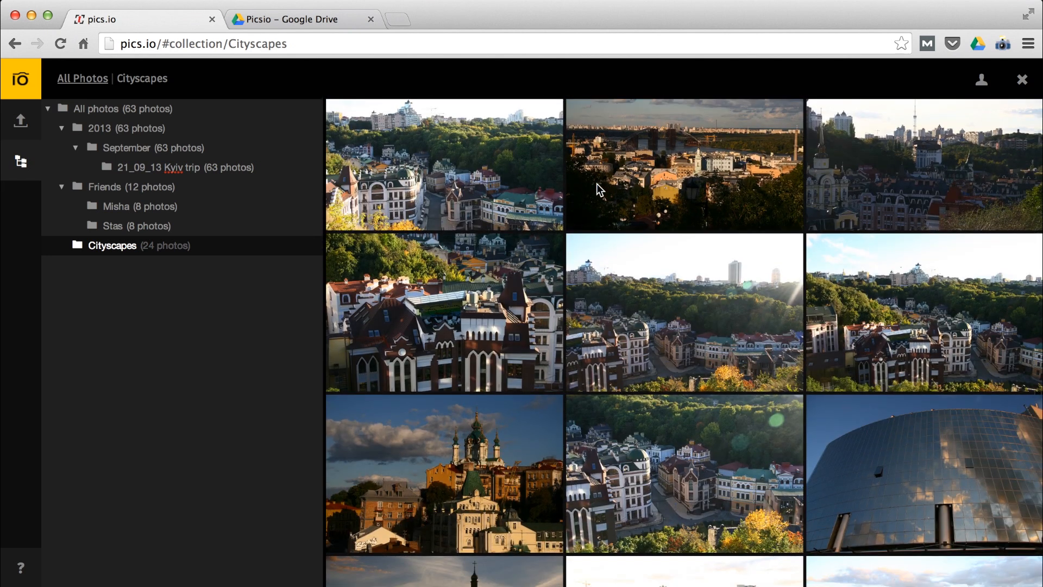
{"action": "scroll", "scroll_direction": "down", "scroll_amount": 3}
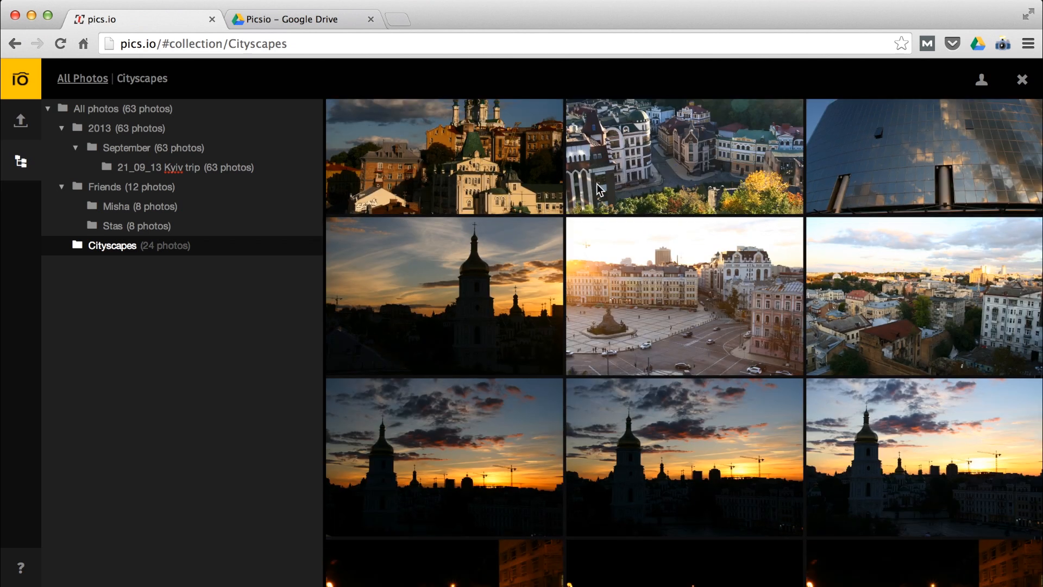
{"action": "scroll", "scroll_direction": "down", "scroll_amount": 3}
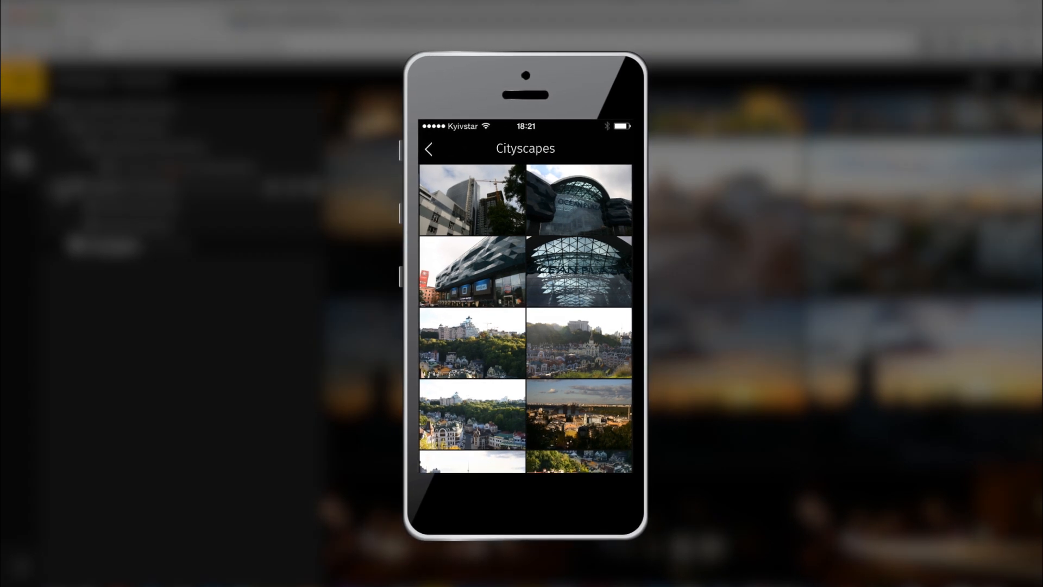
{"action": "scroll", "scroll_direction": "up", "scroll_amount": 3}
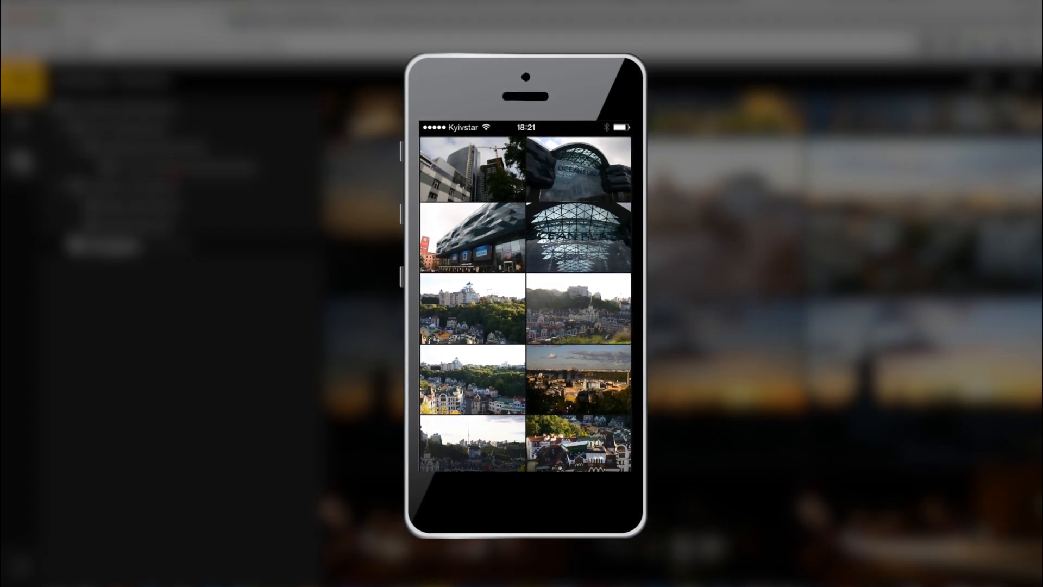
{"action": "scroll", "scroll_direction": "down", "scroll_amount": 3}
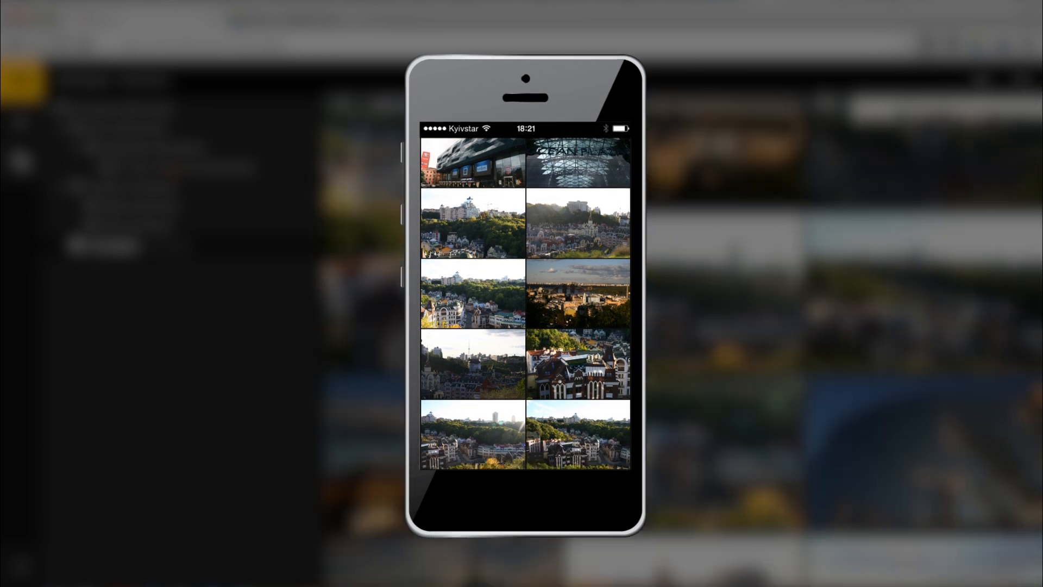
{"action": "scroll", "scroll_direction": "down", "scroll_amount": 3}
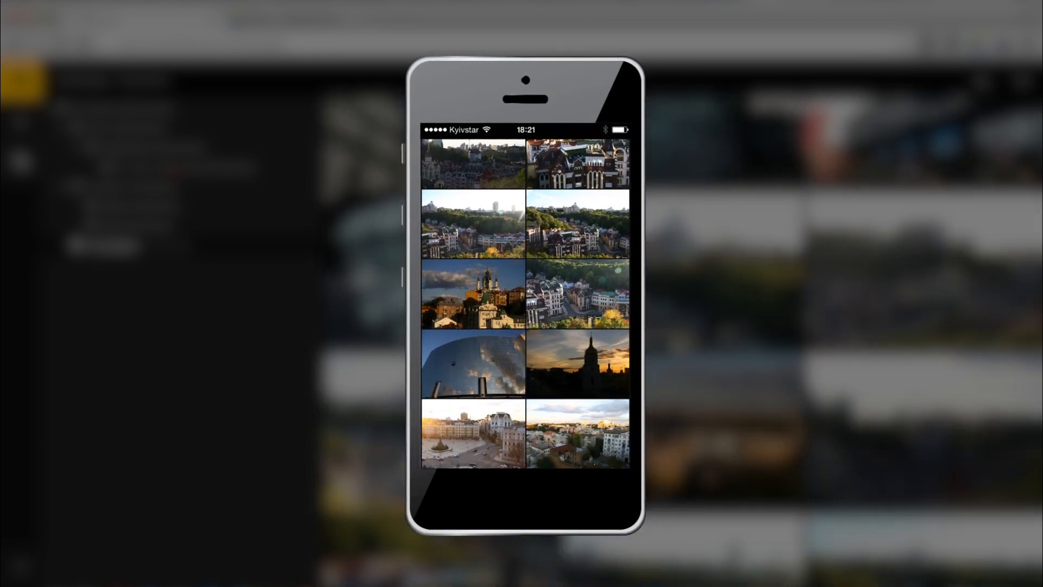
{"action": "scroll", "scroll_direction": "down", "scroll_amount": 3}
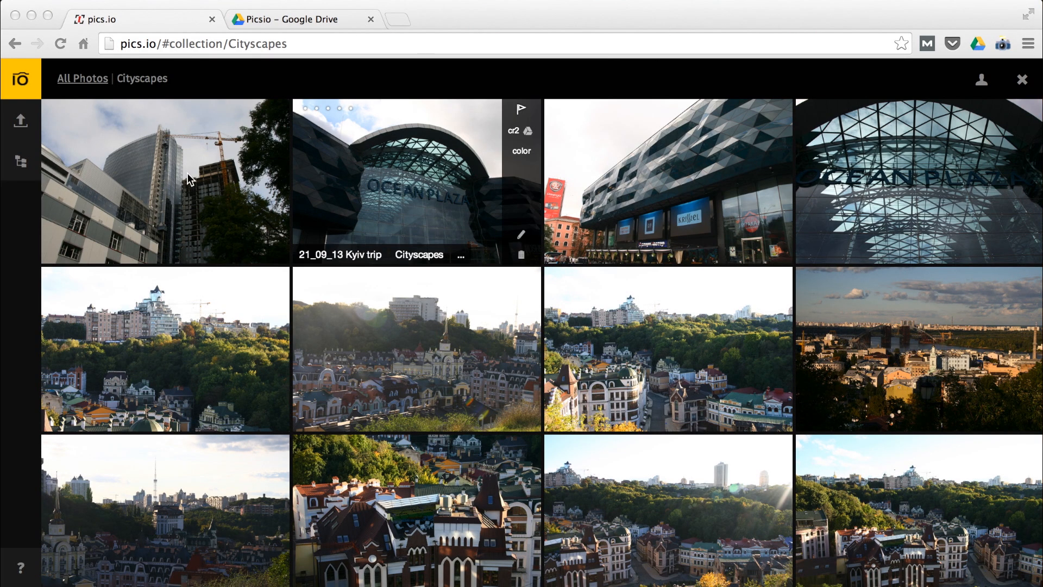
{"action": "mouse_move", "coordinate": [892, 511]}
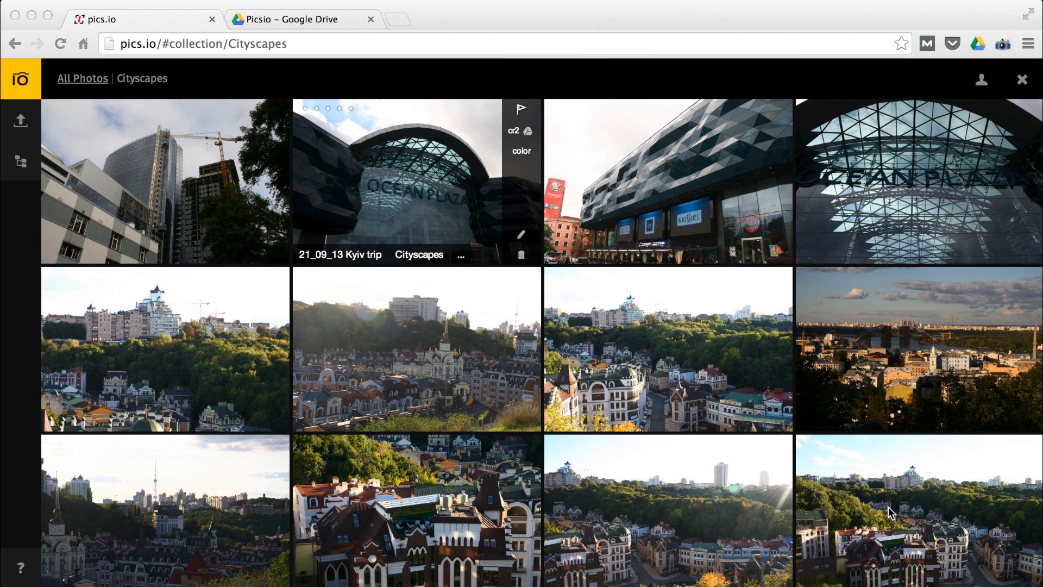
- Scroll to the night street shots and open the long-exposure photo in the editor
{"action": "scroll", "scroll_direction": "down", "scroll_amount": 3}
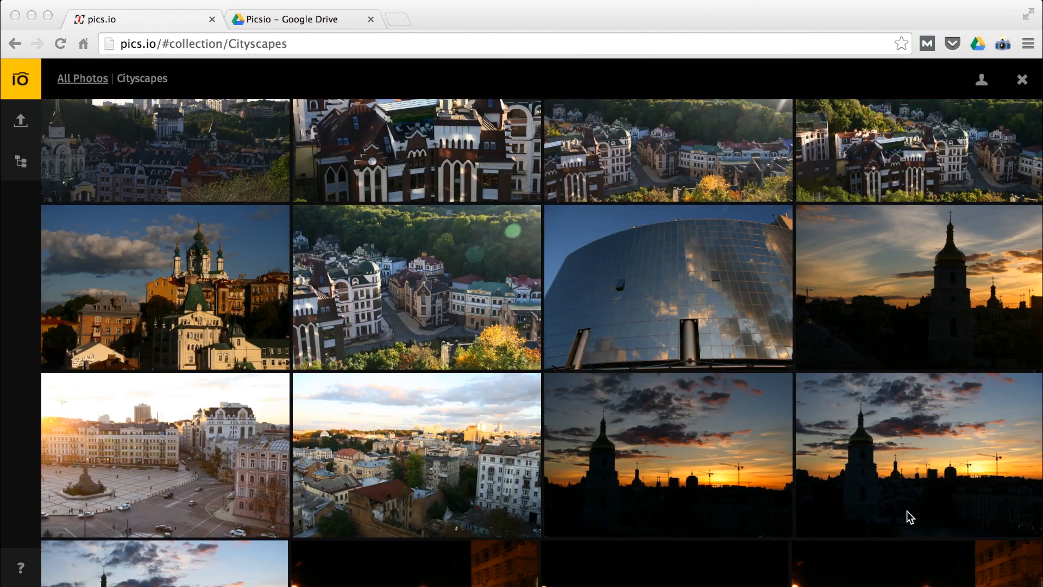
{"action": "scroll", "scroll_direction": "down", "scroll_amount": 3}
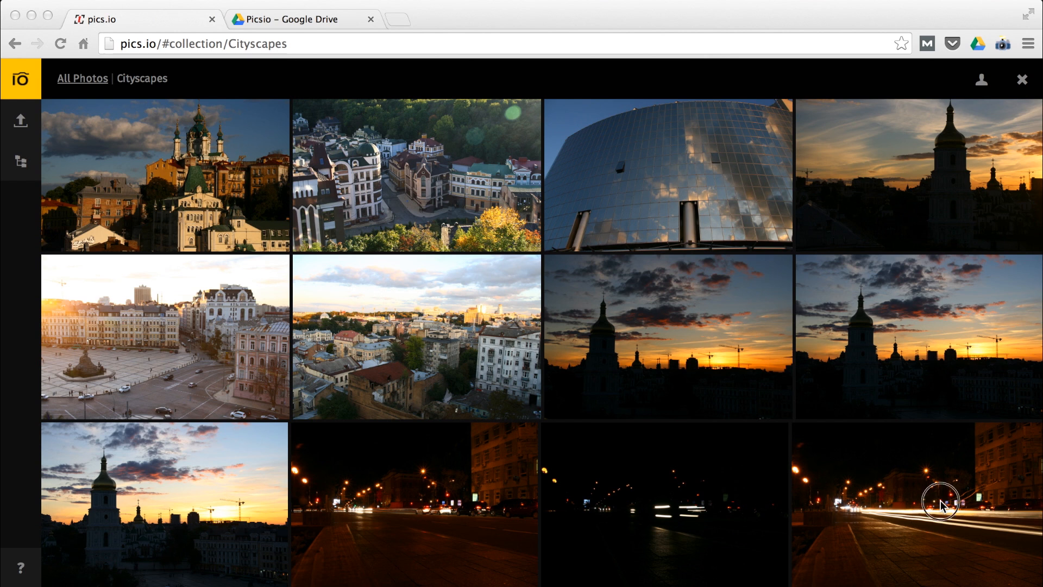
{"action": "mouse_move", "coordinate": [941, 502]}
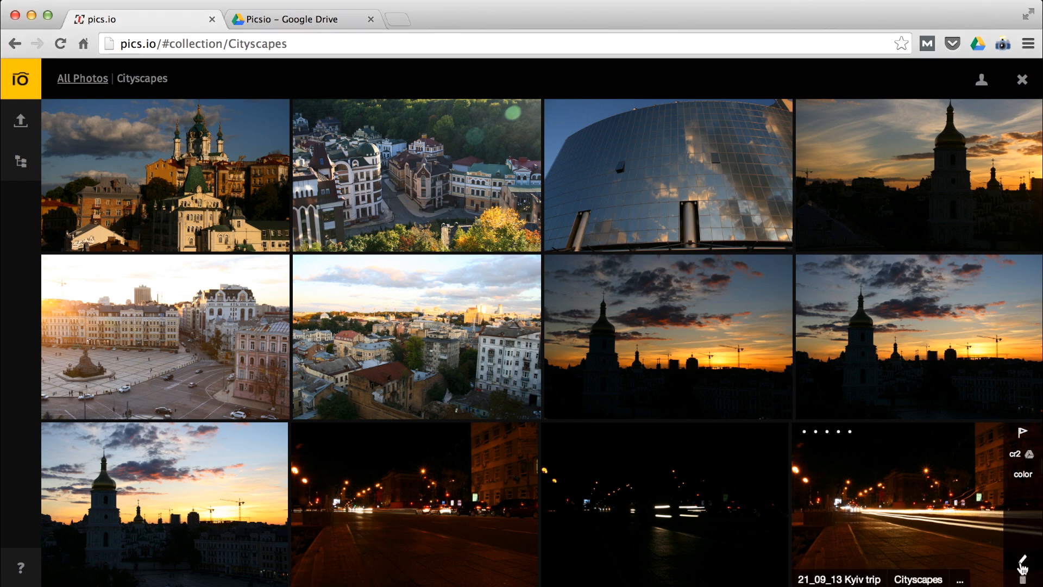
{"action": "left_click", "coordinate": [1031, 562]}
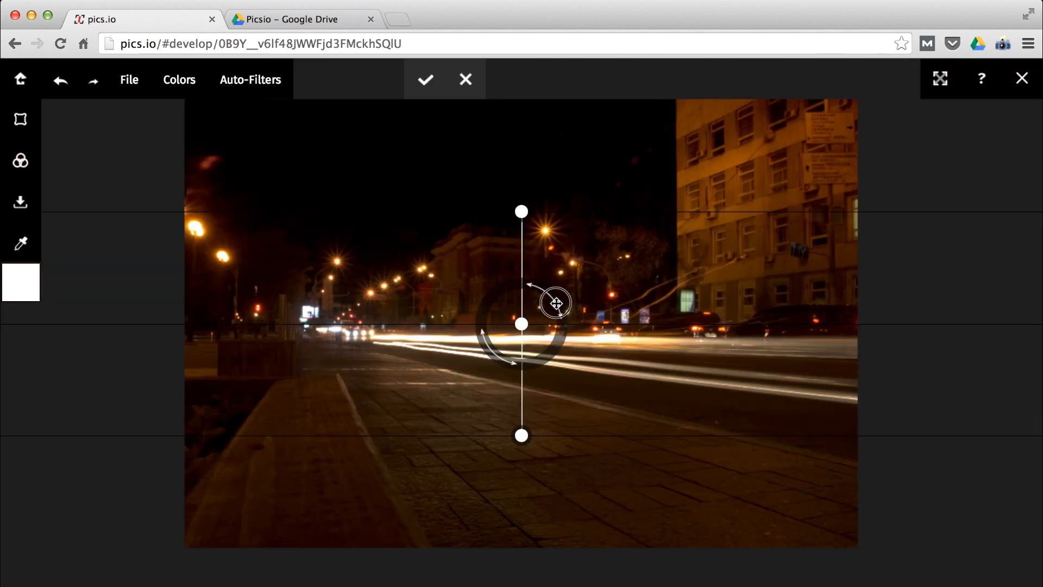
- Position a gradient across the street and light trails, then apply it
{"action": "left_click_drag", "start_coordinate": [555, 302], "coordinate": [488, 372]}
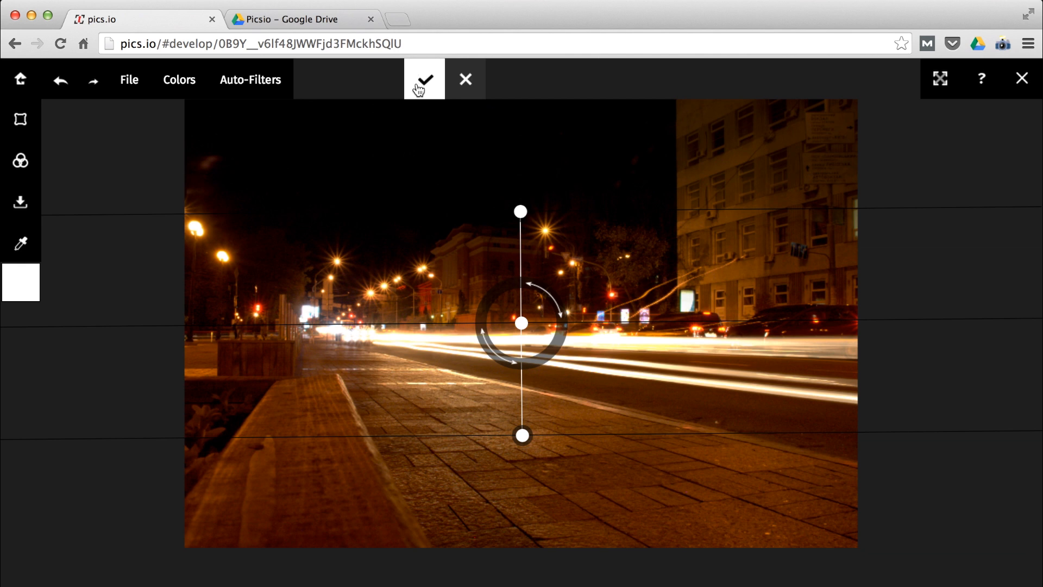
{"action": "left_click", "coordinate": [424, 78]}
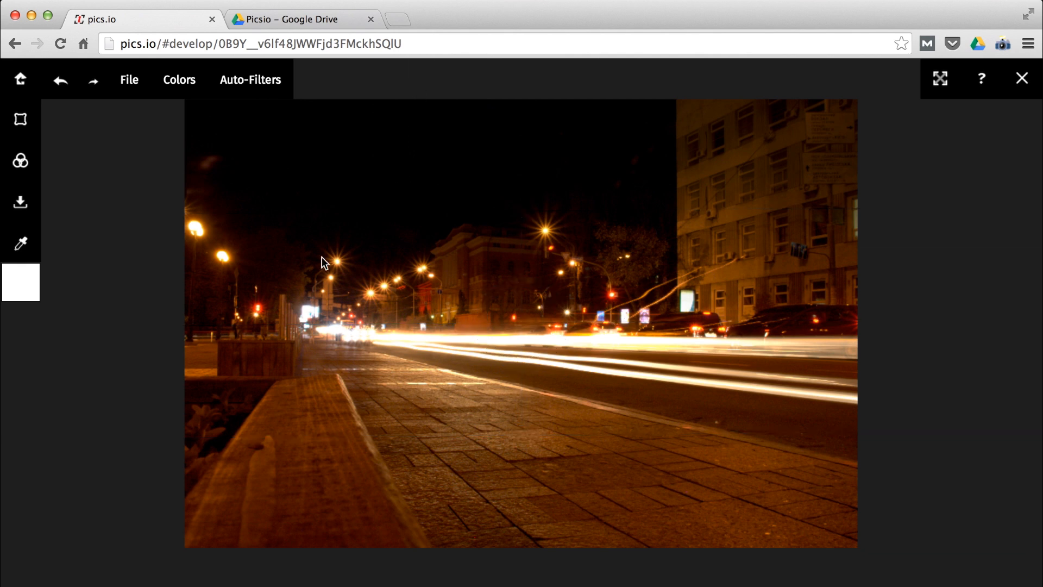
{"action": "mouse_move", "coordinate": [59, 272]}
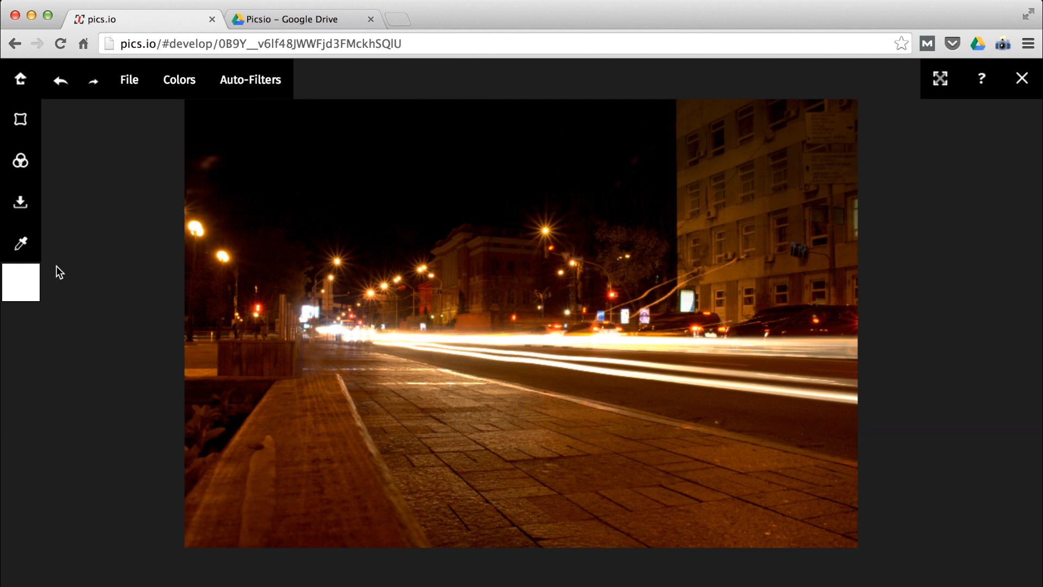
- Add and bend a point on the RGB curve in Colors > Curves, then confirm
{"action": "left_click", "coordinate": [20, 160]}
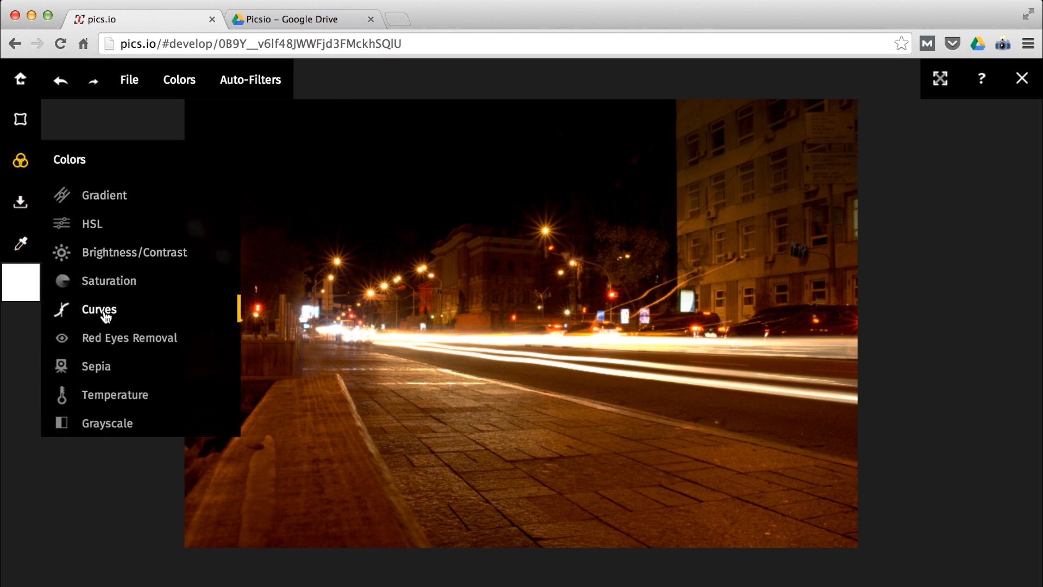
{"action": "left_click", "coordinate": [98, 310]}
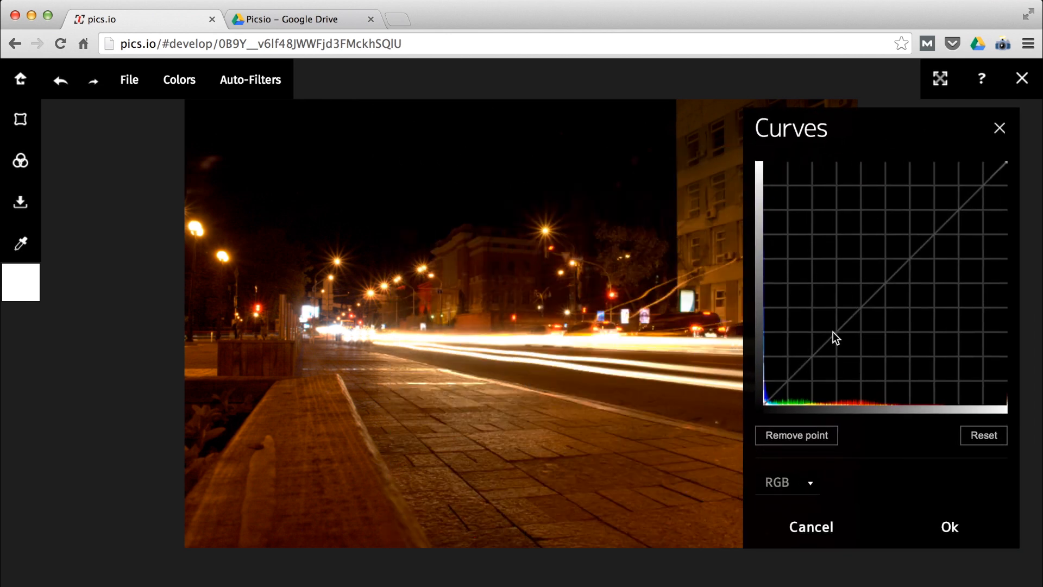
{"action": "left_click", "coordinate": [836, 341]}
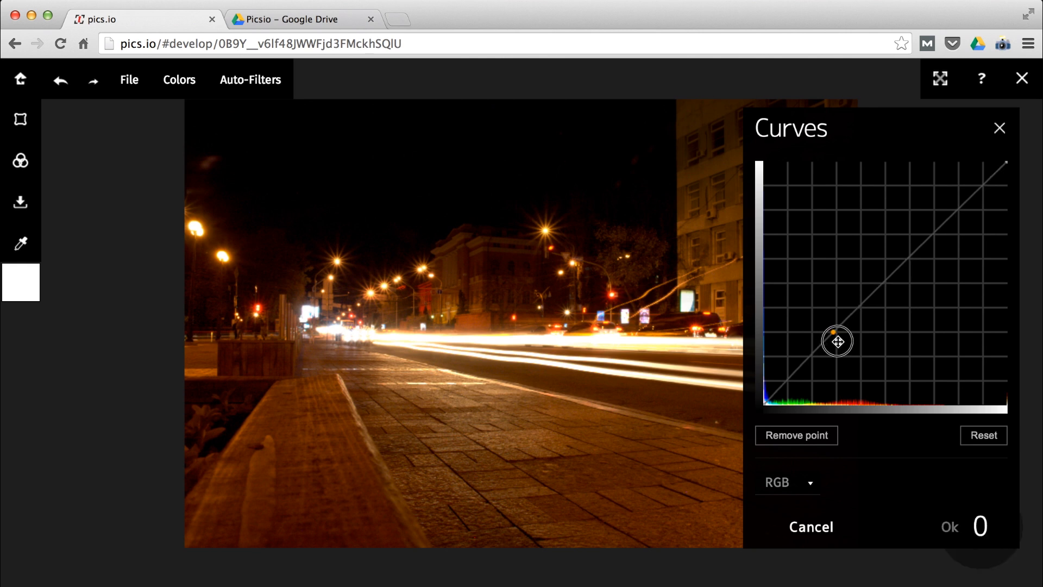
{"action": "left_click_drag", "start_coordinate": [837, 340], "coordinate": [840, 344]}
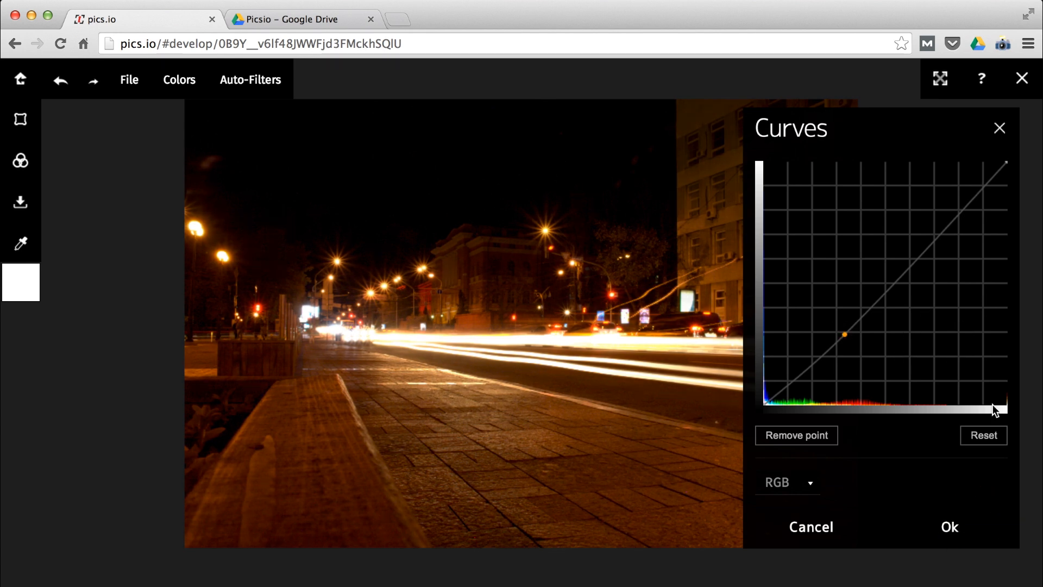
{"action": "left_click", "coordinate": [948, 527]}
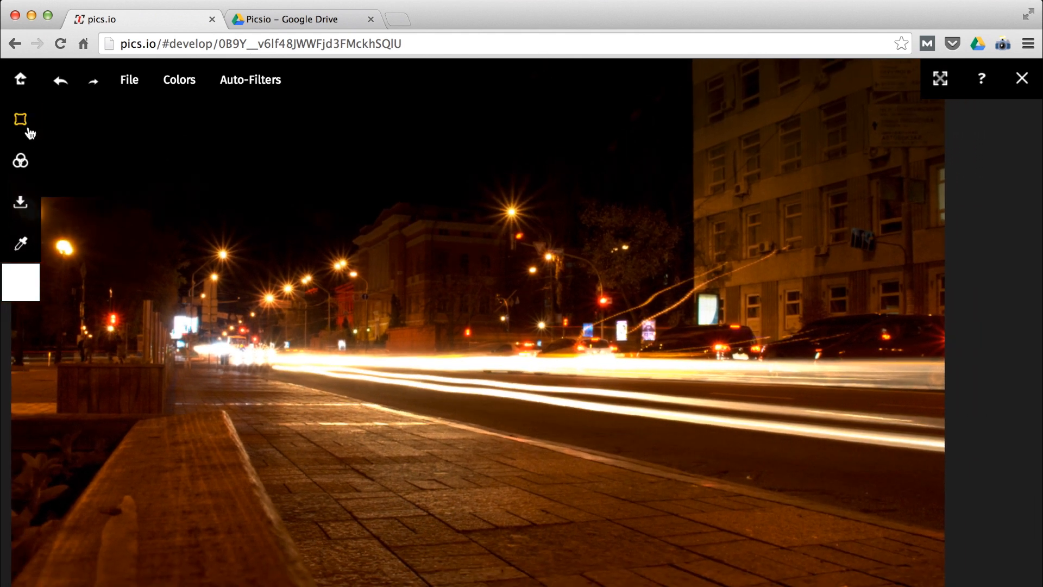
- Crop off part of the dark sky at the top and the left edge, then apply
{"action": "left_click", "coordinate": [20, 119]}
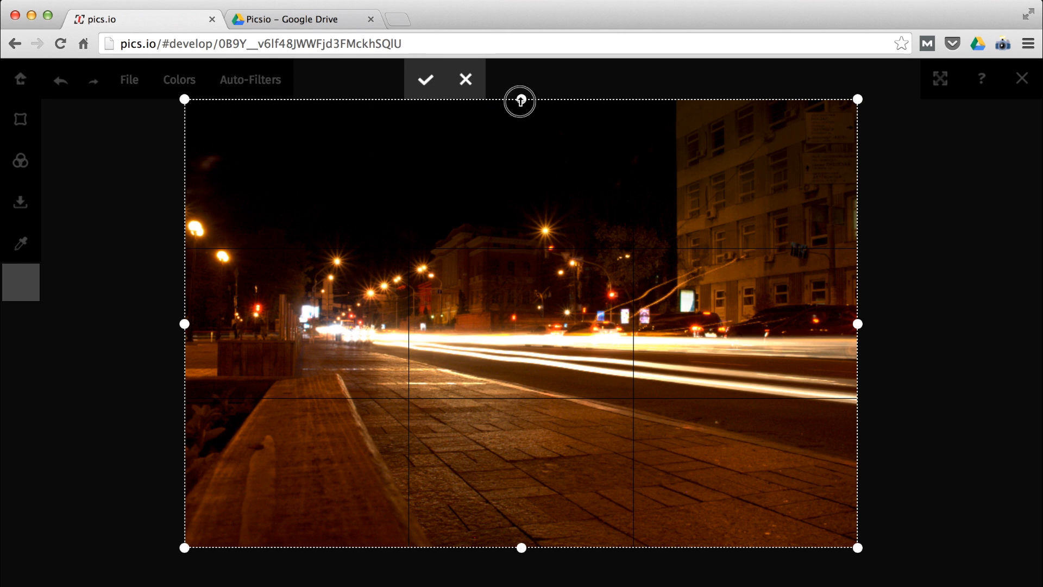
{"action": "left_click_drag", "start_coordinate": [519, 101], "coordinate": [519, 172]}
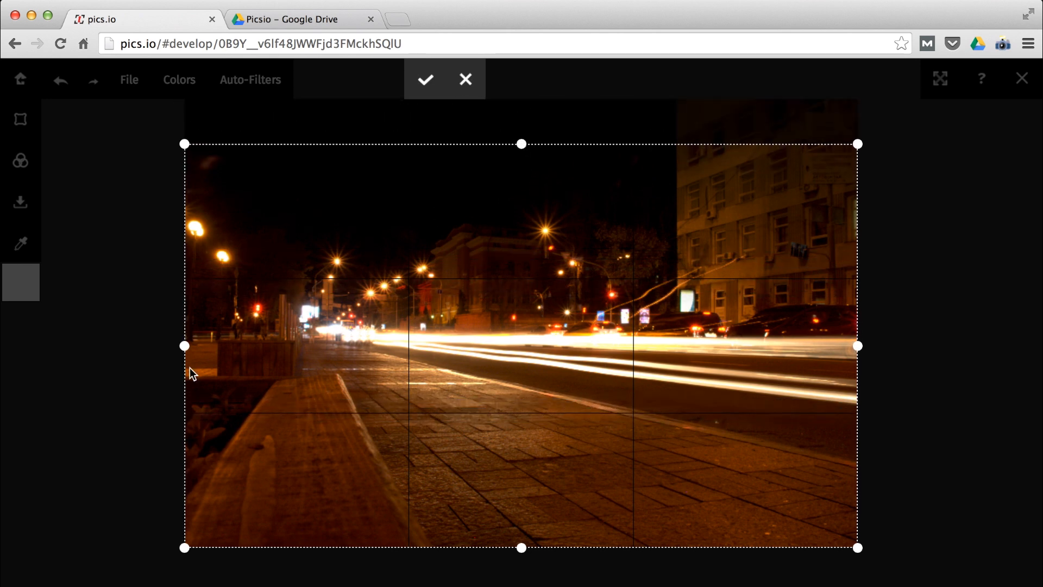
{"action": "left_click_drag", "start_coordinate": [185, 346], "coordinate": [192, 349]}
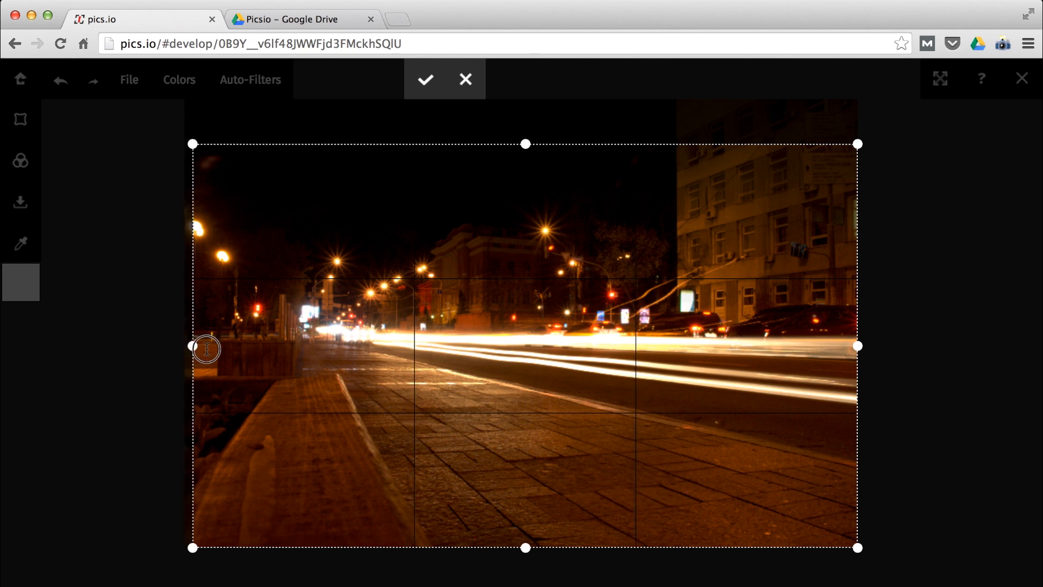
{"action": "left_click_drag", "start_coordinate": [206, 349], "coordinate": [237, 350]}
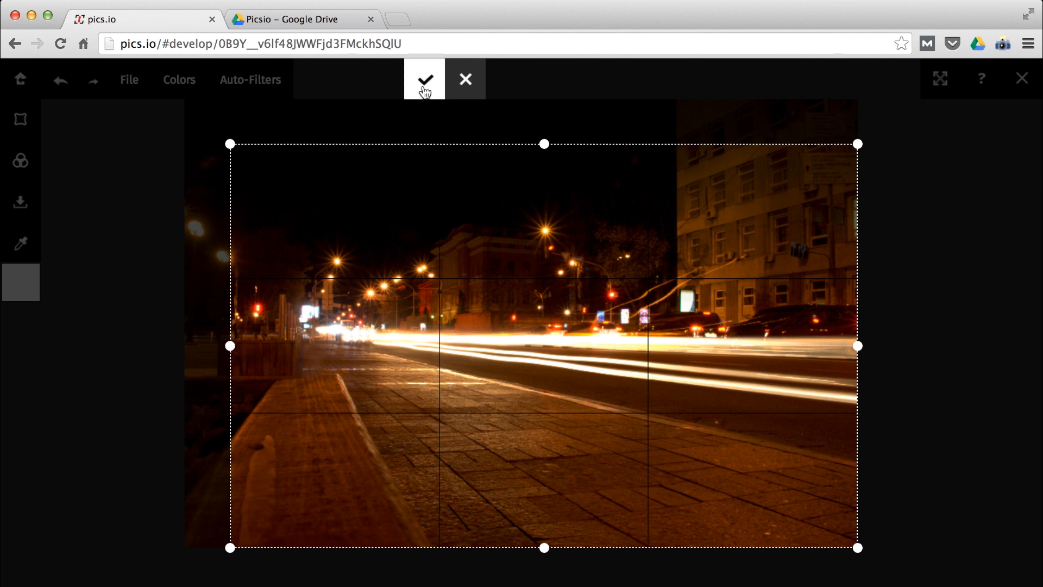
{"action": "left_click", "coordinate": [424, 78]}
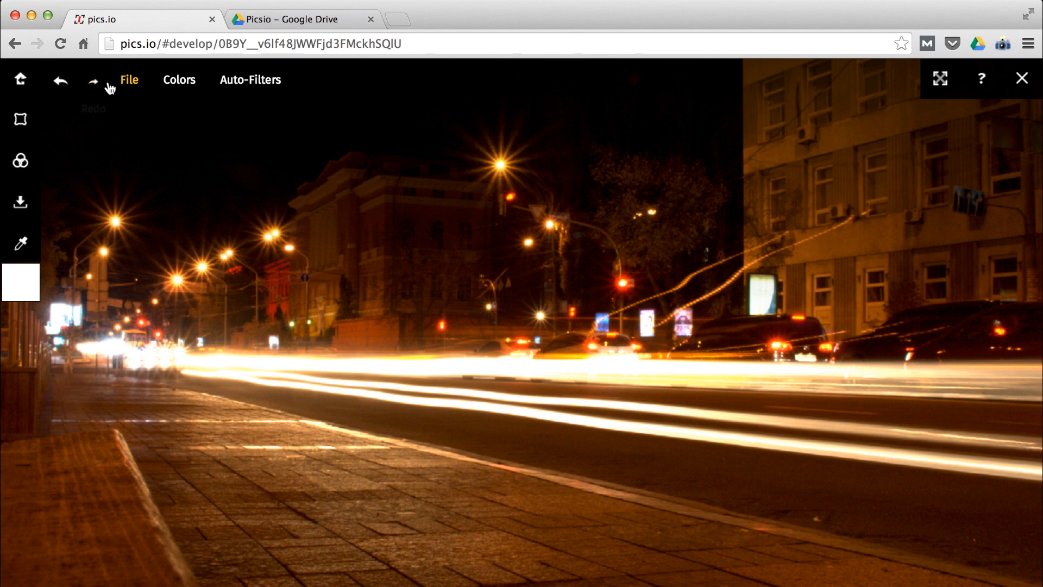
- Download the edited photo as a high-quality JPG named 'Kyiv'
{"action": "left_click", "coordinate": [20, 201]}
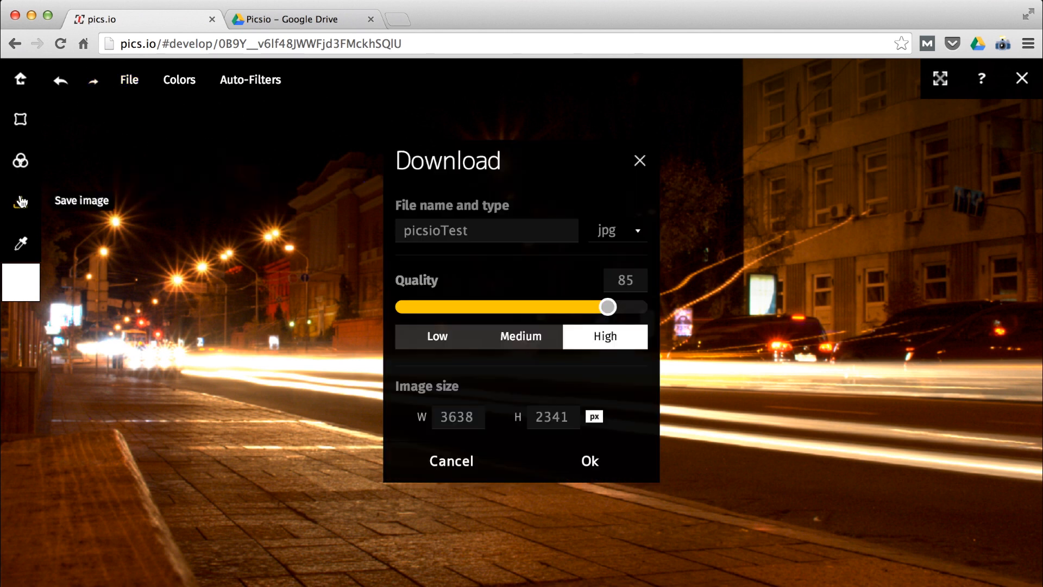
{"action": "left_click", "coordinate": [487, 231]}
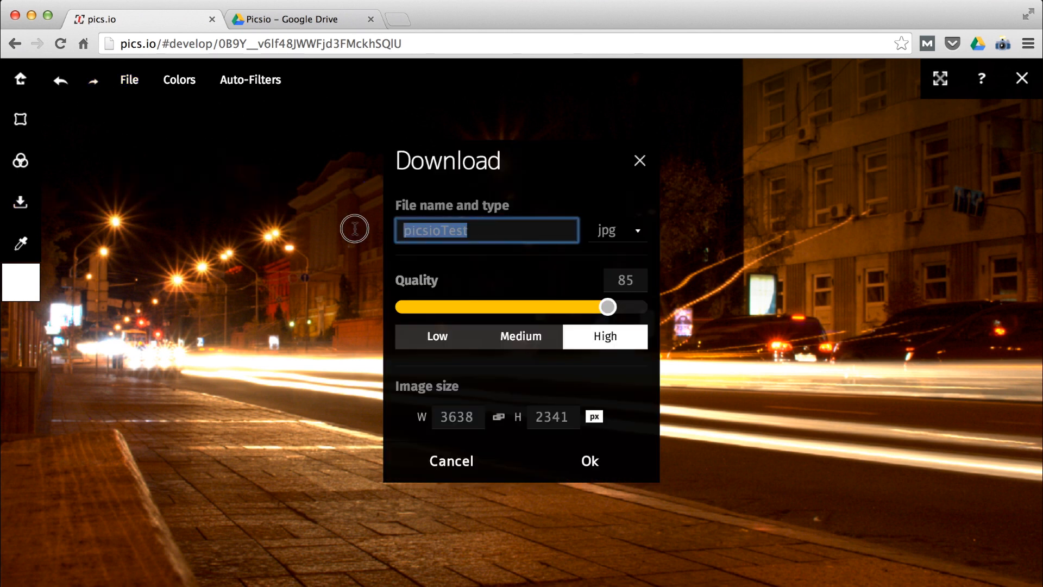
{"action": "type", "text": "Kyiv"}
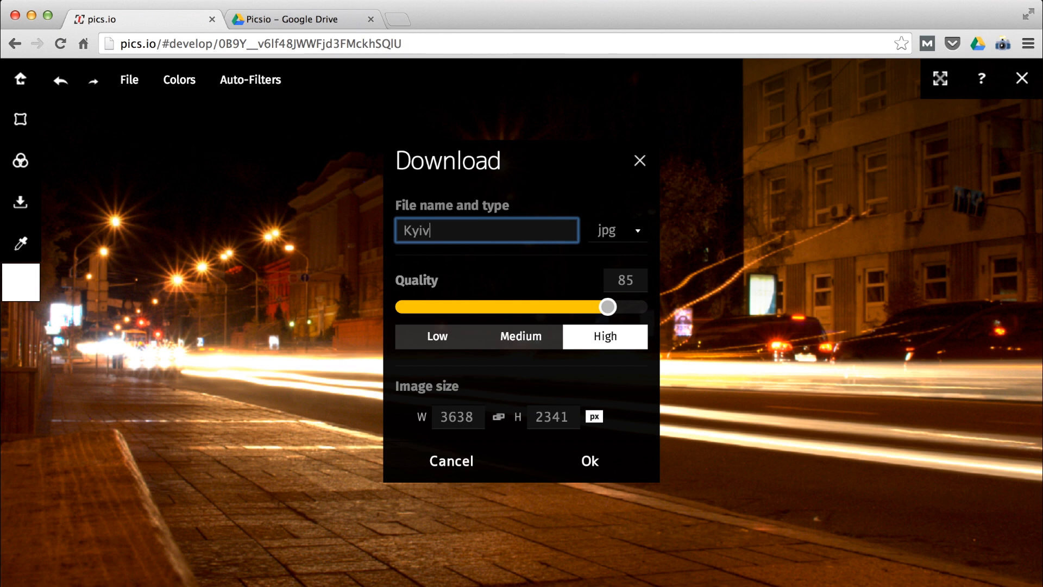
{"action": "mouse_move", "coordinate": [573, 358]}
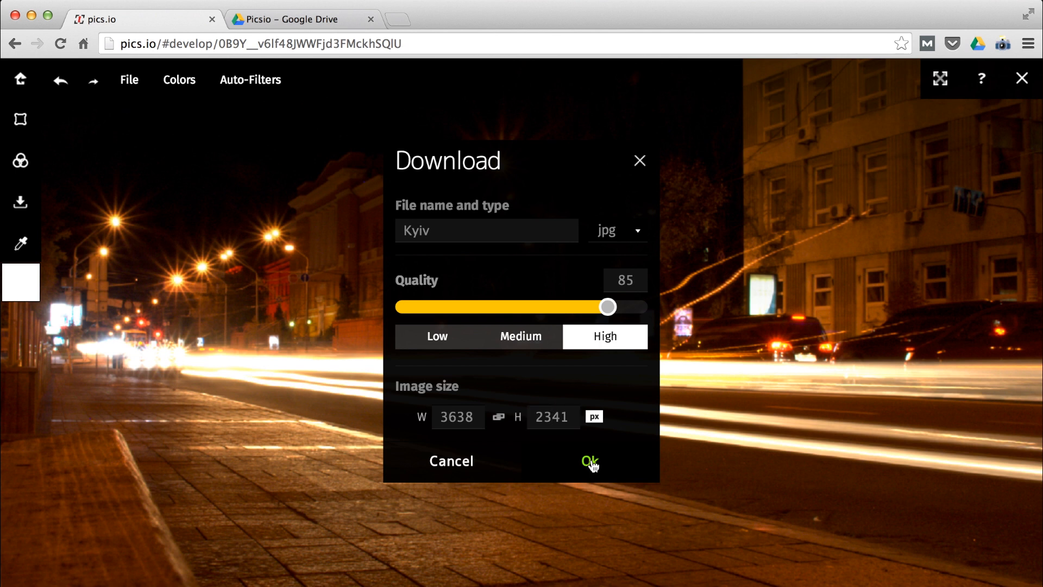
{"action": "left_click", "coordinate": [589, 460]}
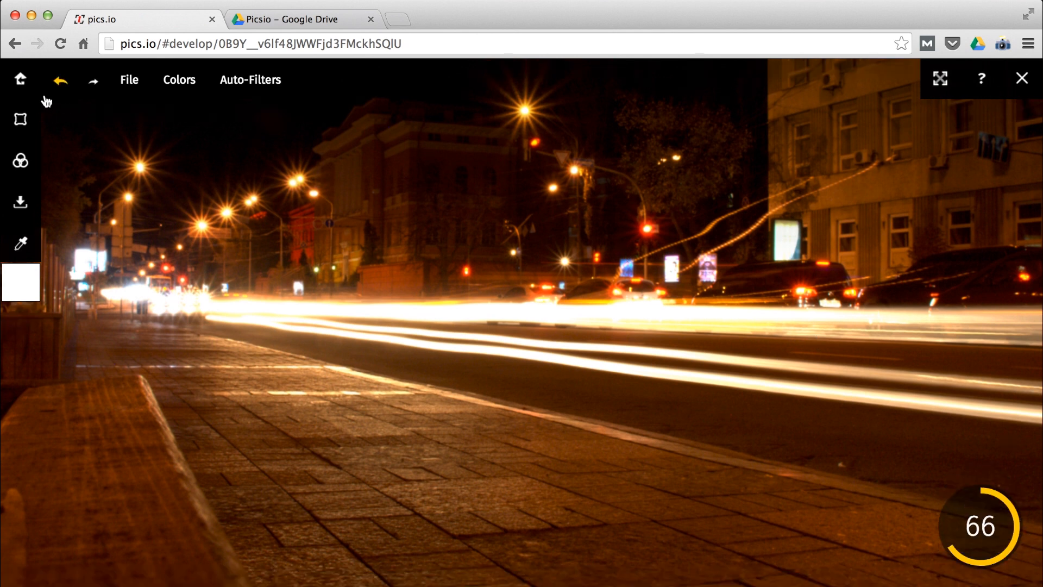
- Exit the editor back to the Cityscapes collection grid
{"action": "left_click", "coordinate": [20, 79]}
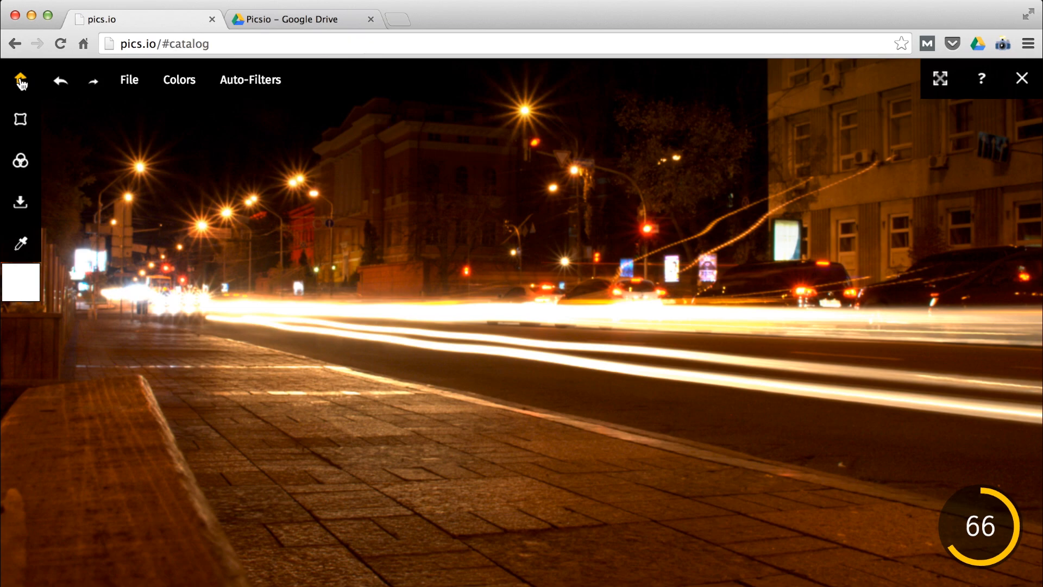
{"action": "left_click", "coordinate": [20, 78]}
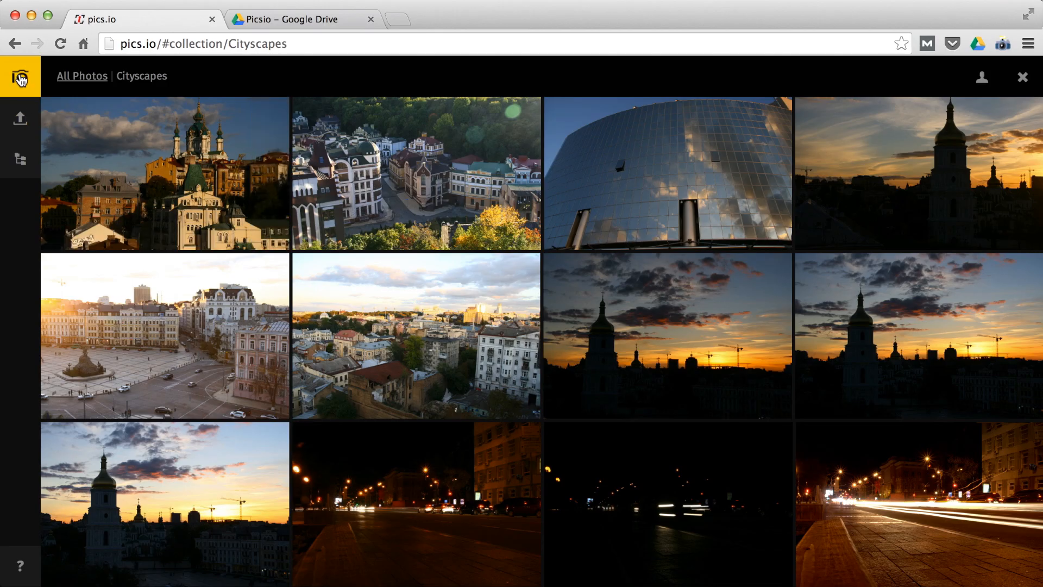